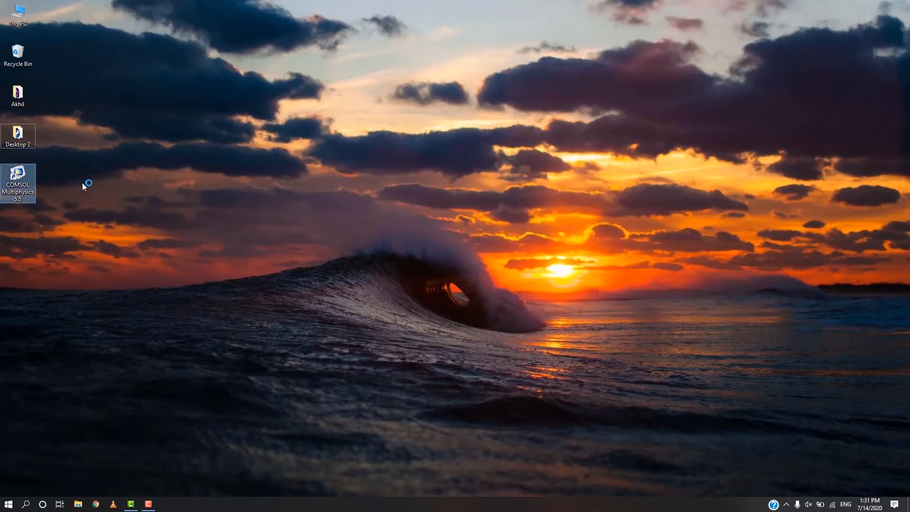
Launch COMSOL Multiphysics from the desktop and start a Blank Model.
{"action": "double_click", "coordinate": [18, 182]}
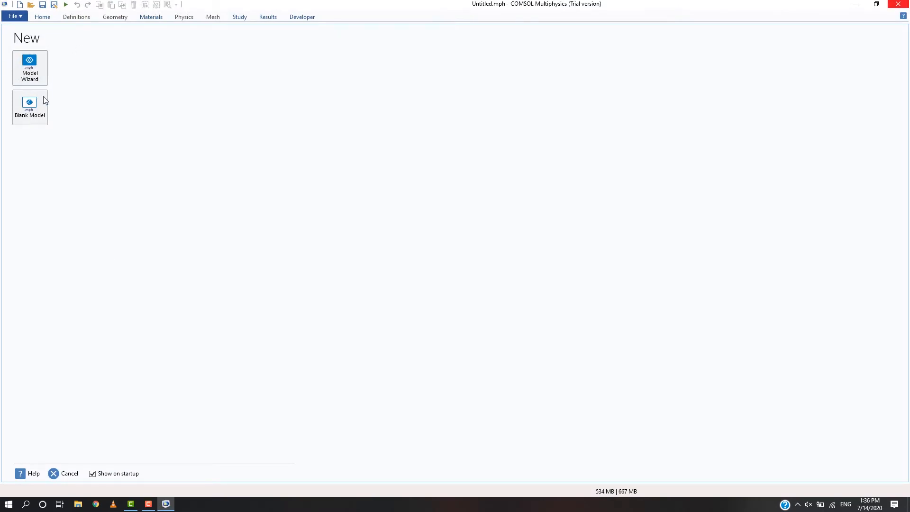
{"action": "left_click", "coordinate": [29, 107]}
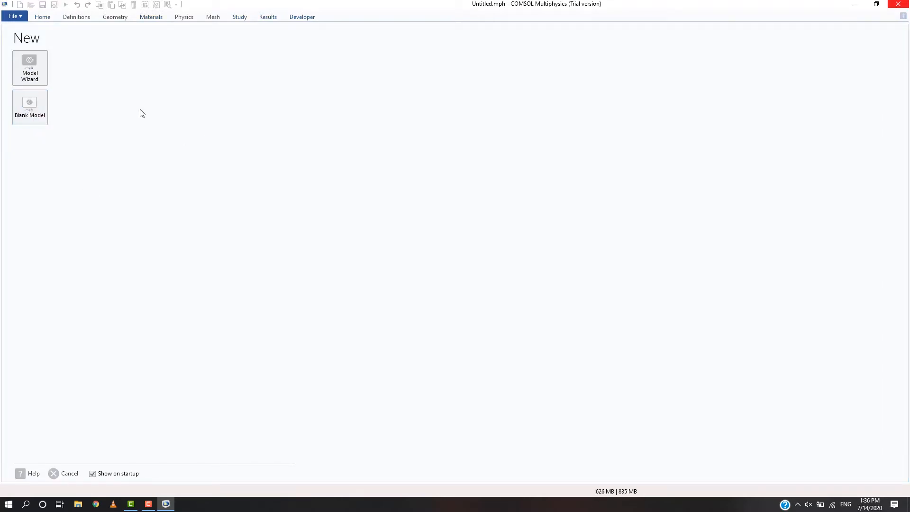
{"action": "left_click", "coordinate": [30, 107]}
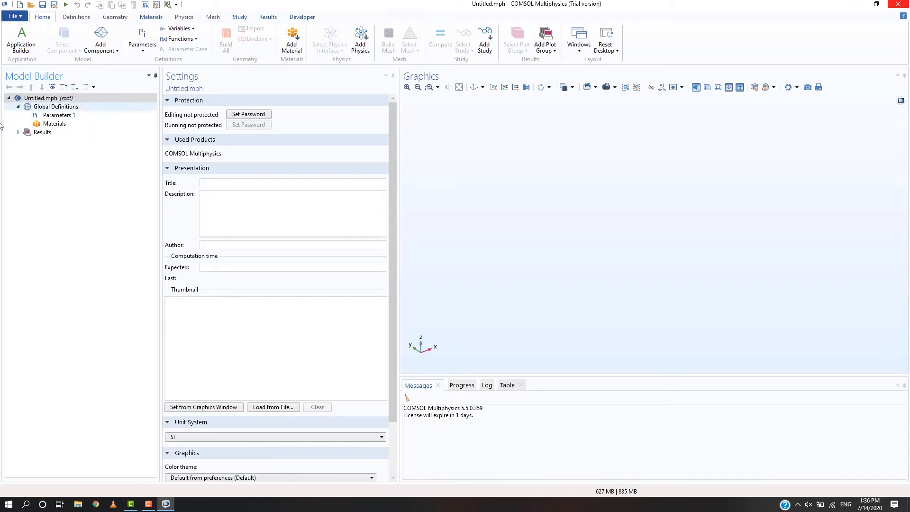
Start the Model Wizard via File > New and choose the 2D space dimension to reach Select Physics.
{"action": "left_click", "coordinate": [18, 5]}
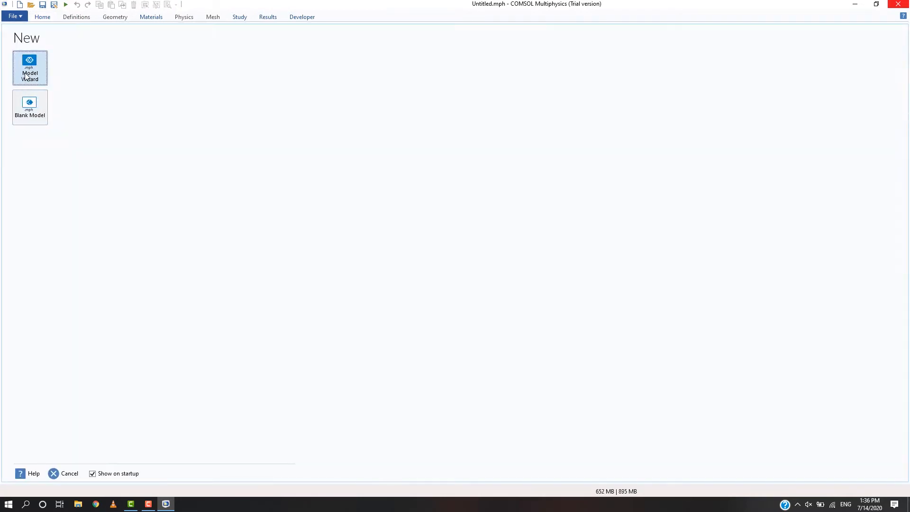
{"action": "left_click", "coordinate": [29, 68]}
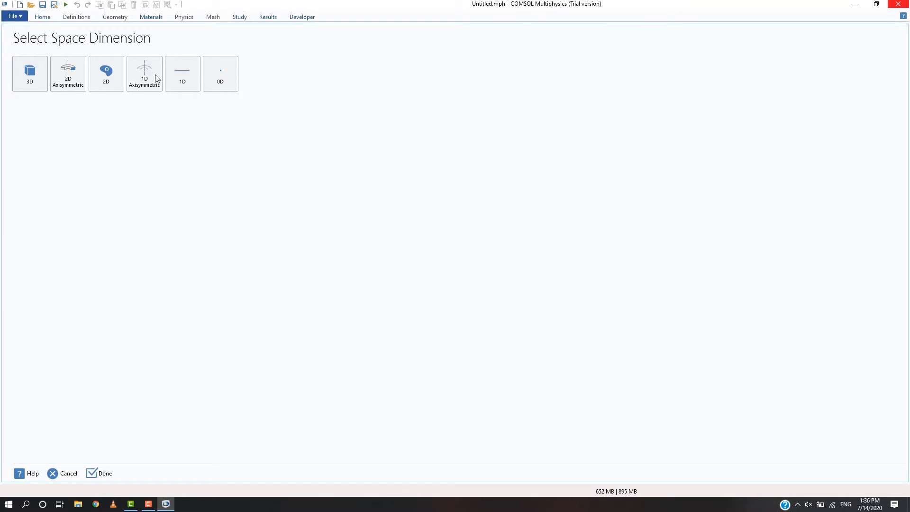
{"action": "left_click", "coordinate": [29, 73]}
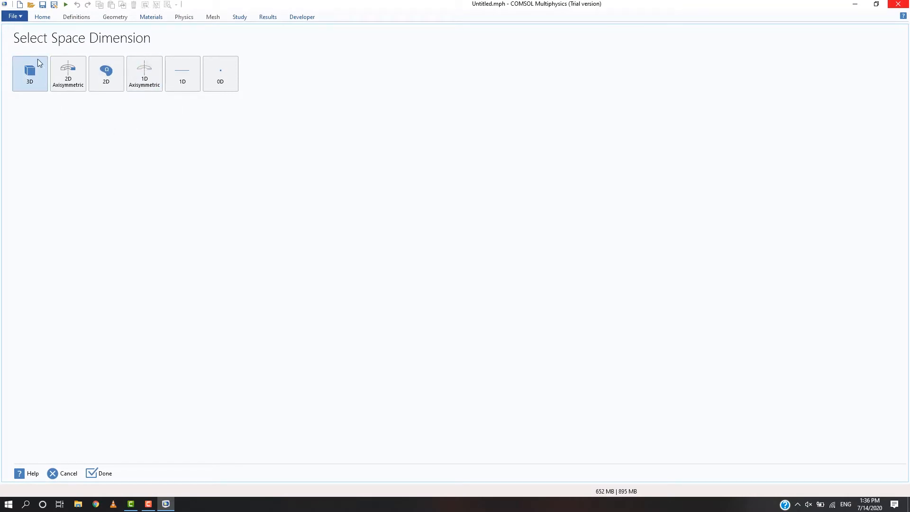
{"action": "mouse_move", "coordinate": [123, 128]}
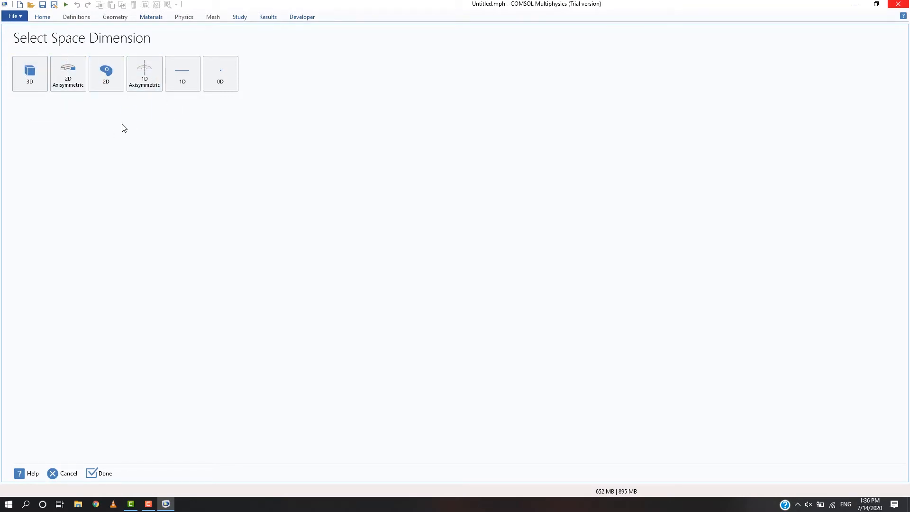
{"action": "left_click", "coordinate": [105, 72]}
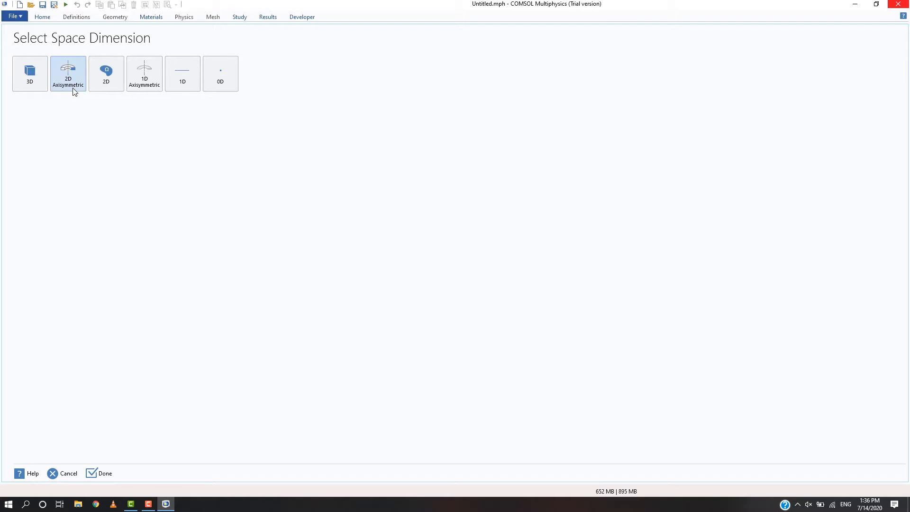
{"action": "mouse_move", "coordinate": [74, 92]}
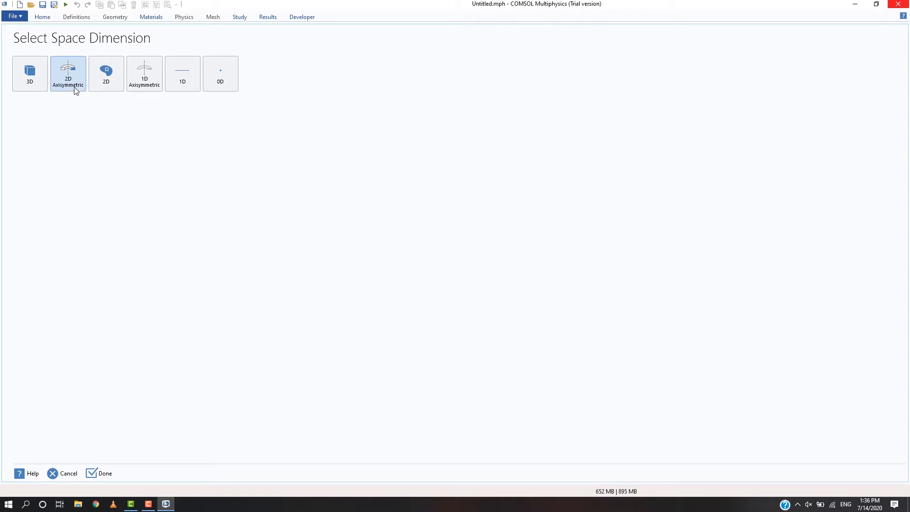
{"action": "mouse_move", "coordinate": [65, 92]}
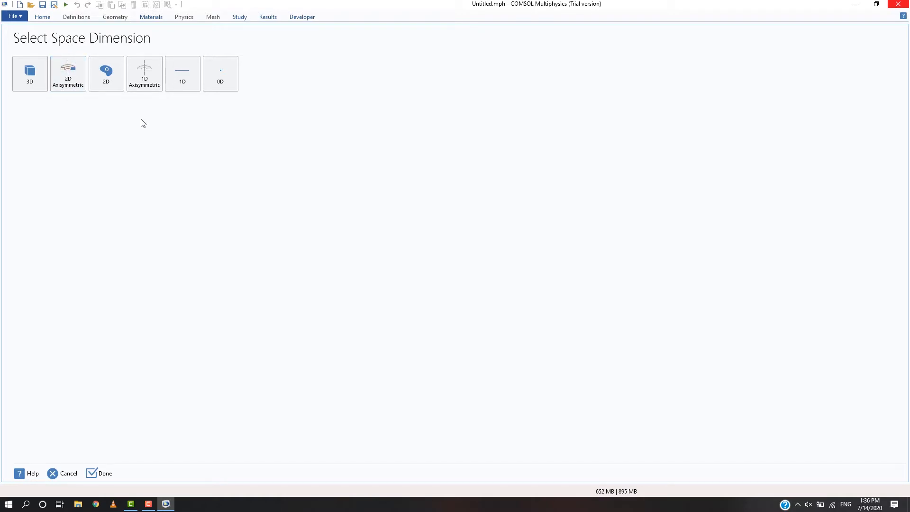
{"action": "mouse_move", "coordinate": [151, 64]}
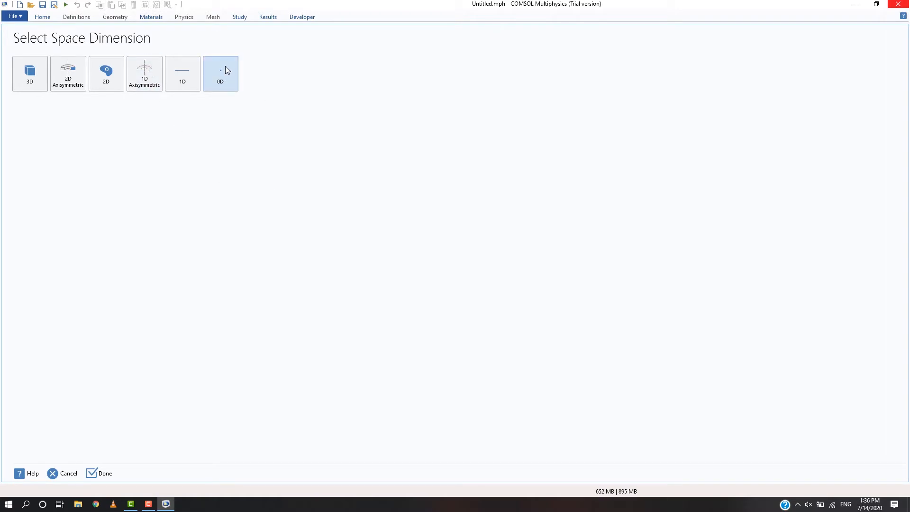
{"action": "mouse_move", "coordinate": [255, 111]}
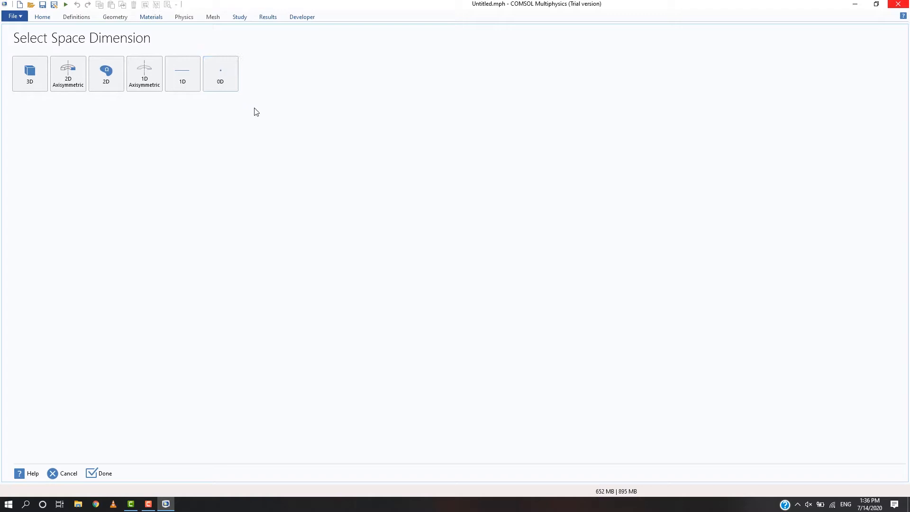
{"action": "left_click", "coordinate": [220, 74]}
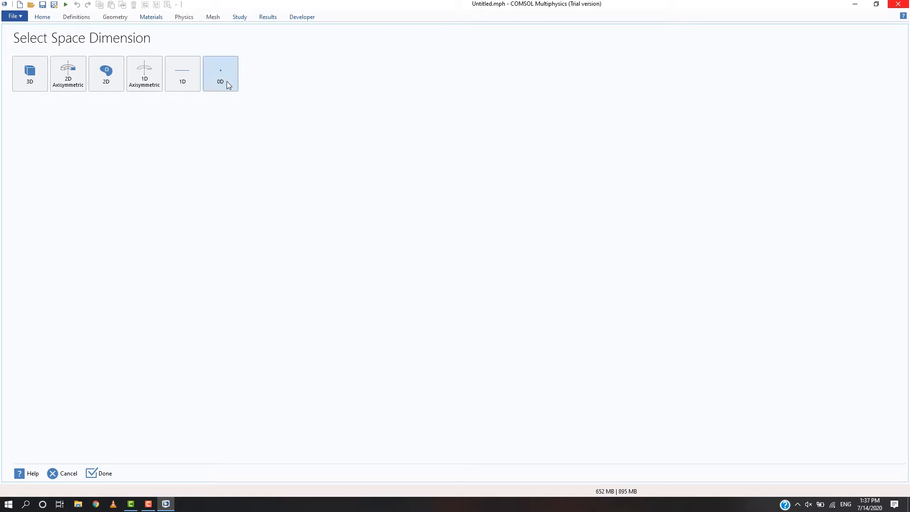
{"action": "left_click", "coordinate": [105, 74]}
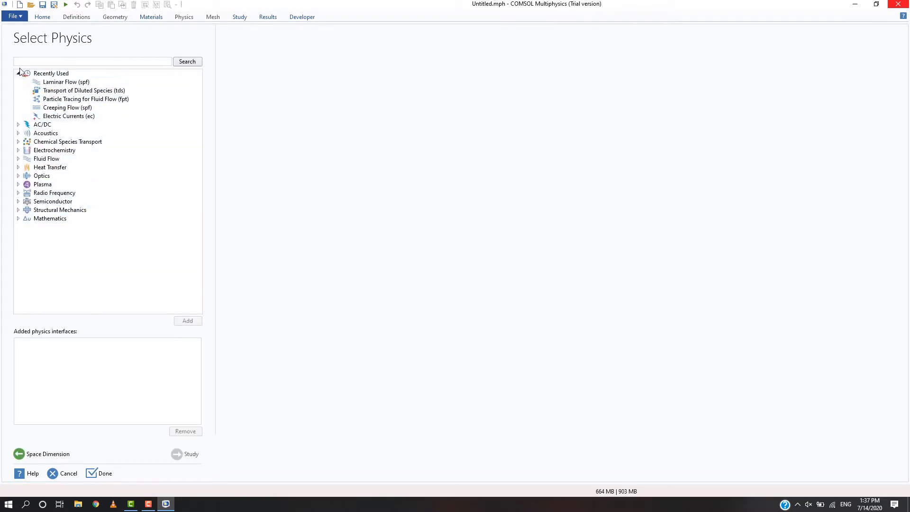
Add Laminar Flow (spf) from Fluid Flow > Single-Phase Flow to the model's physics.
{"action": "left_click", "coordinate": [18, 73]}
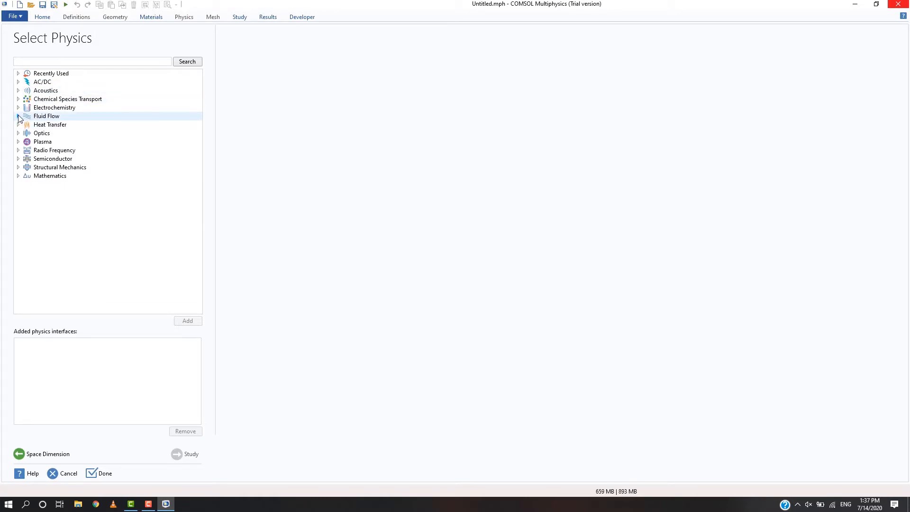
{"action": "left_click", "coordinate": [18, 115]}
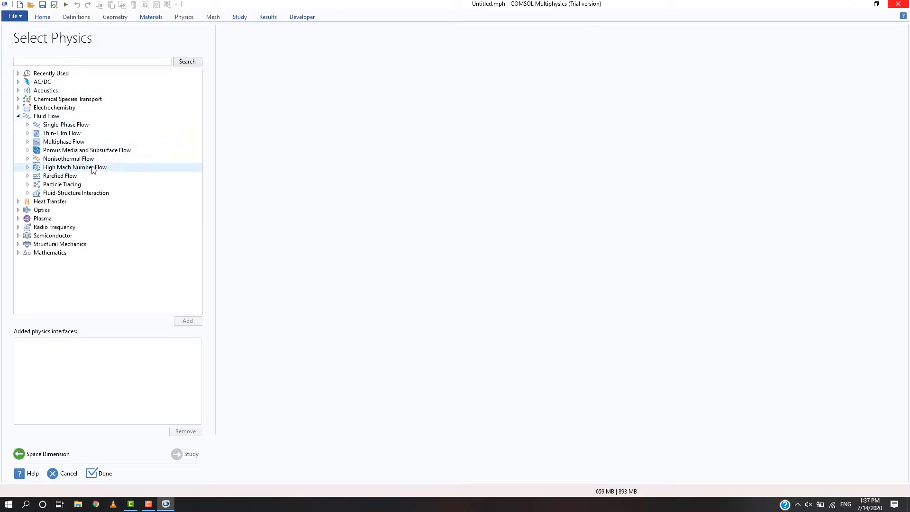
{"action": "left_click", "coordinate": [66, 124]}
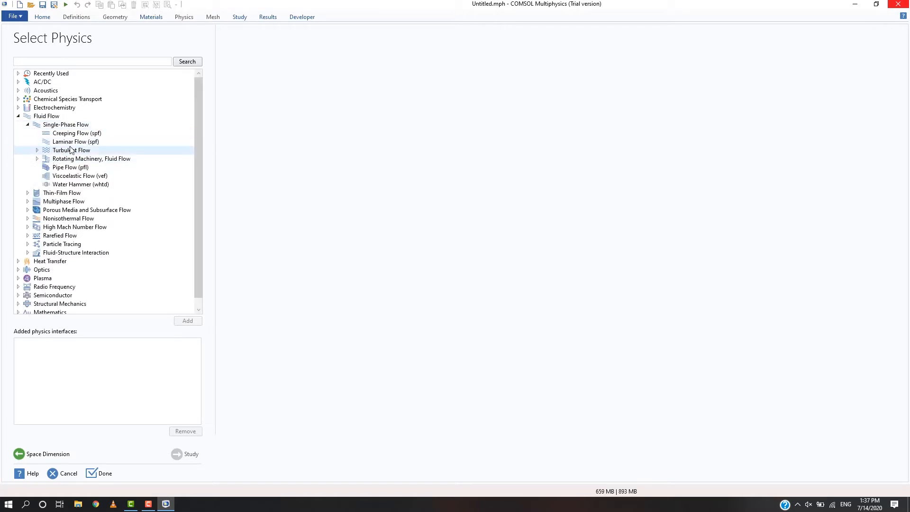
{"action": "left_click", "coordinate": [76, 141]}
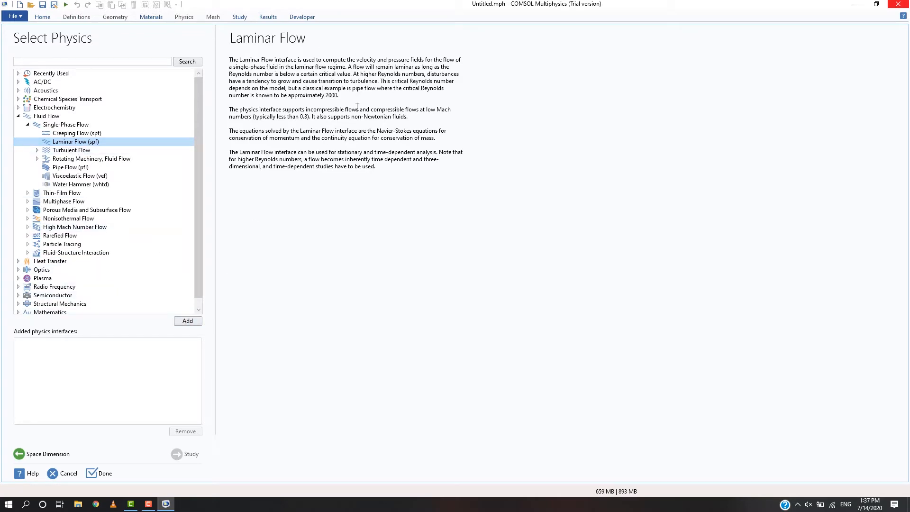
{"action": "left_click", "coordinate": [65, 124]}
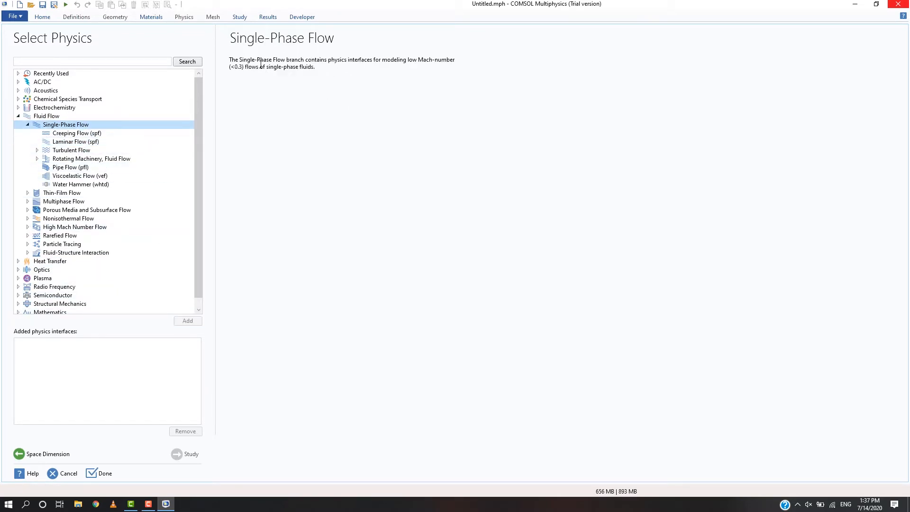
{"action": "left_click", "coordinate": [87, 209]}
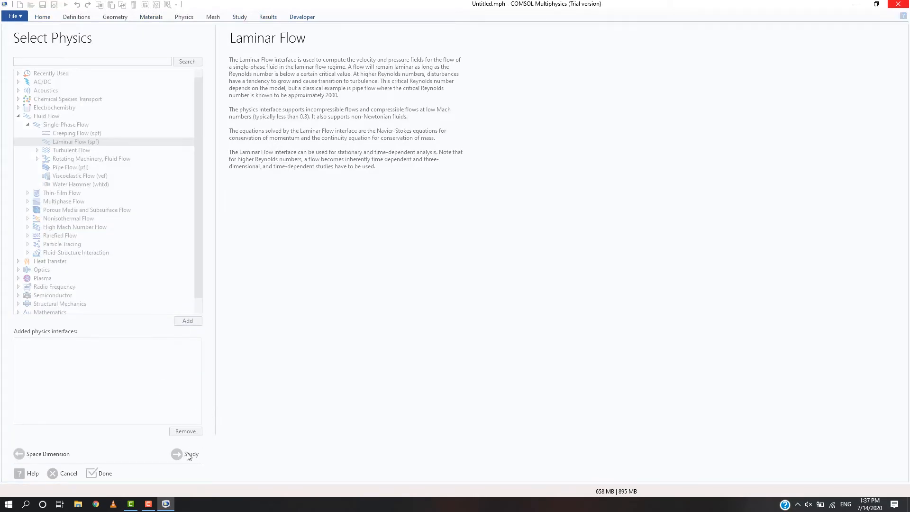
Compare Stationary and Time Dependent under General Studies and settle on a Stationary study.
{"action": "left_click", "coordinate": [177, 454]}
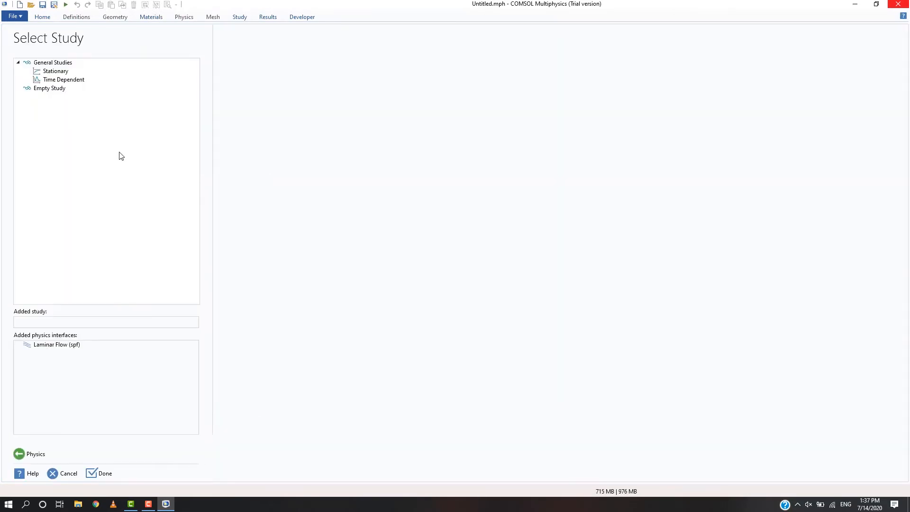
{"action": "mouse_move", "coordinate": [139, 146]}
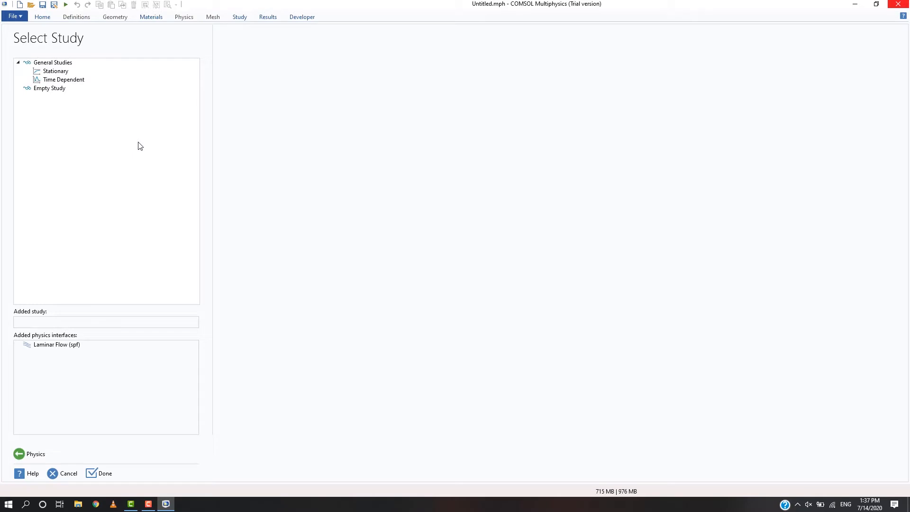
{"action": "left_click", "coordinate": [55, 71]}
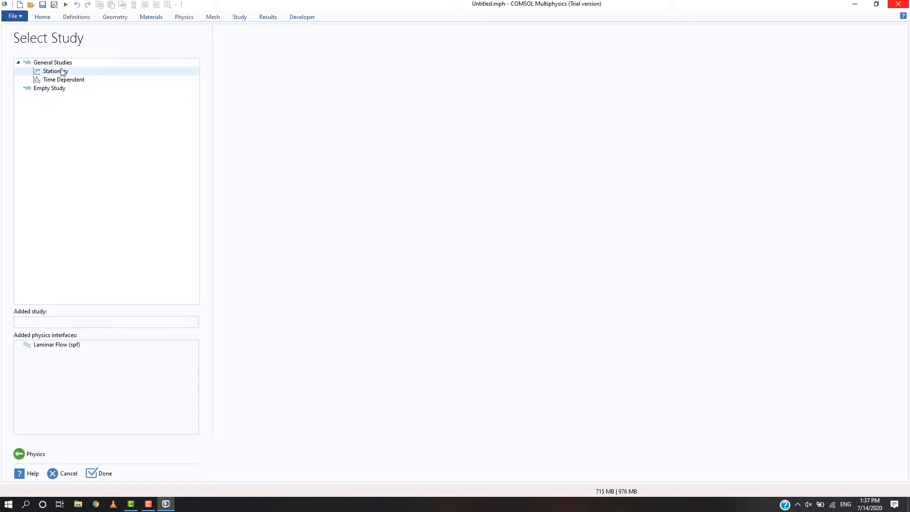
{"action": "left_click", "coordinate": [55, 71]}
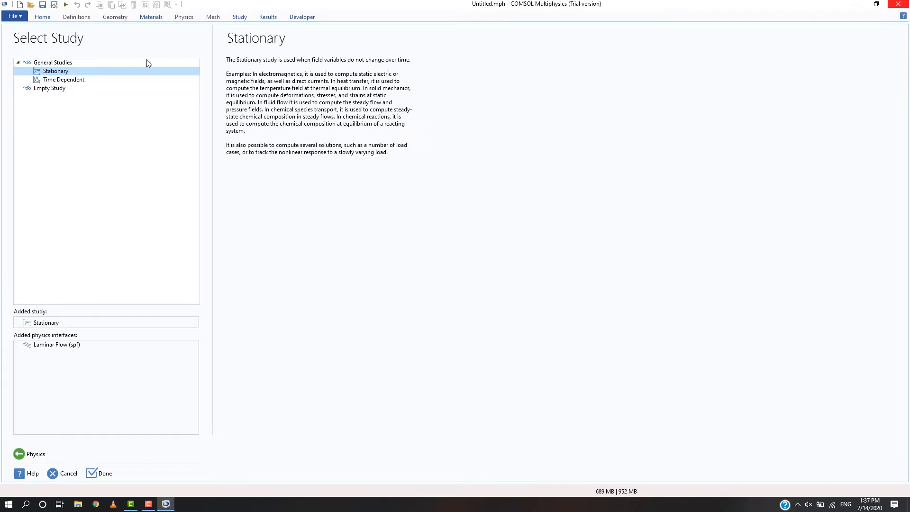
{"action": "left_click", "coordinate": [64, 80]}
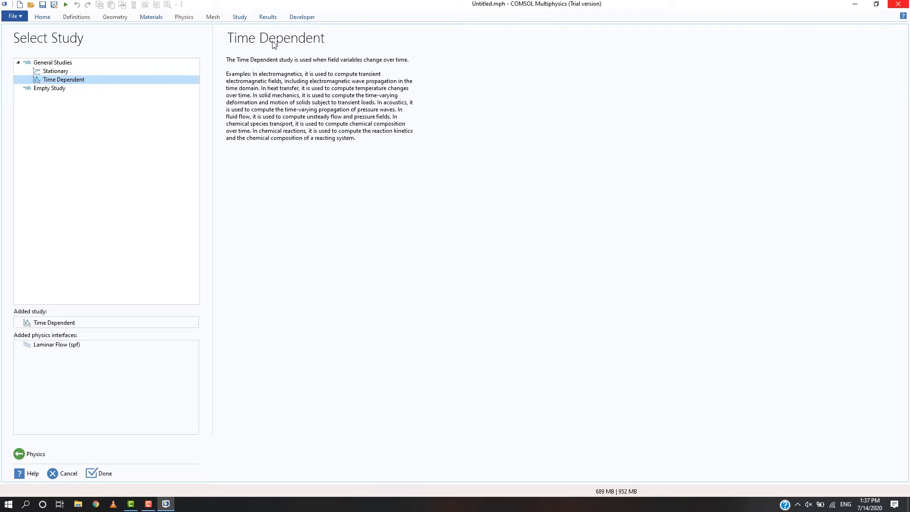
{"action": "left_click", "coordinate": [55, 71]}
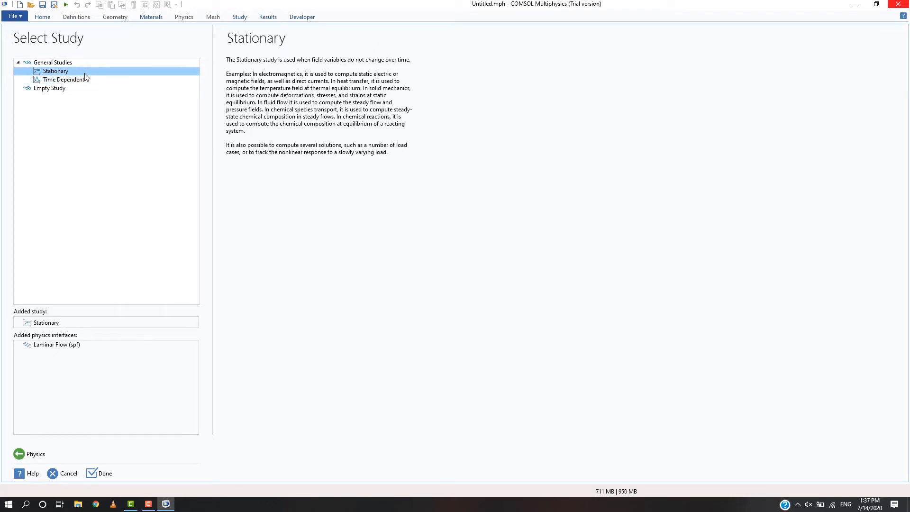
{"action": "left_click", "coordinate": [64, 80]}
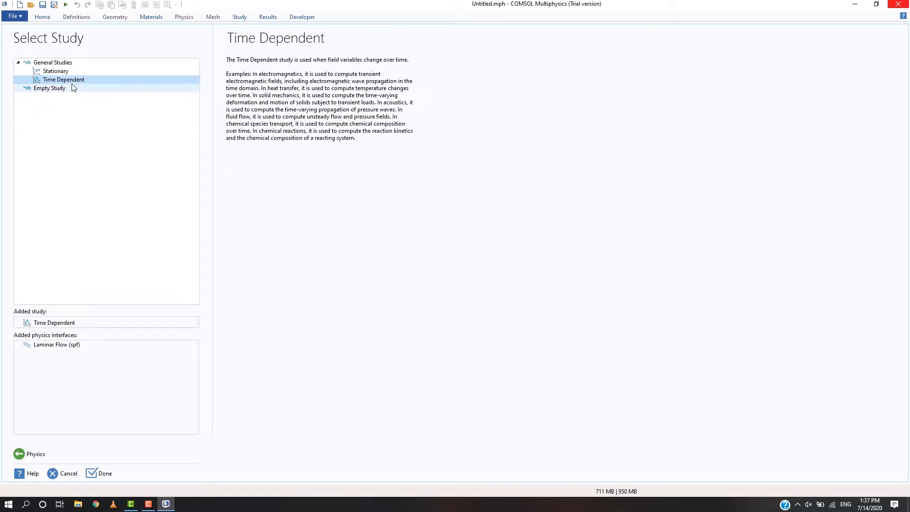
{"action": "left_click", "coordinate": [56, 71]}
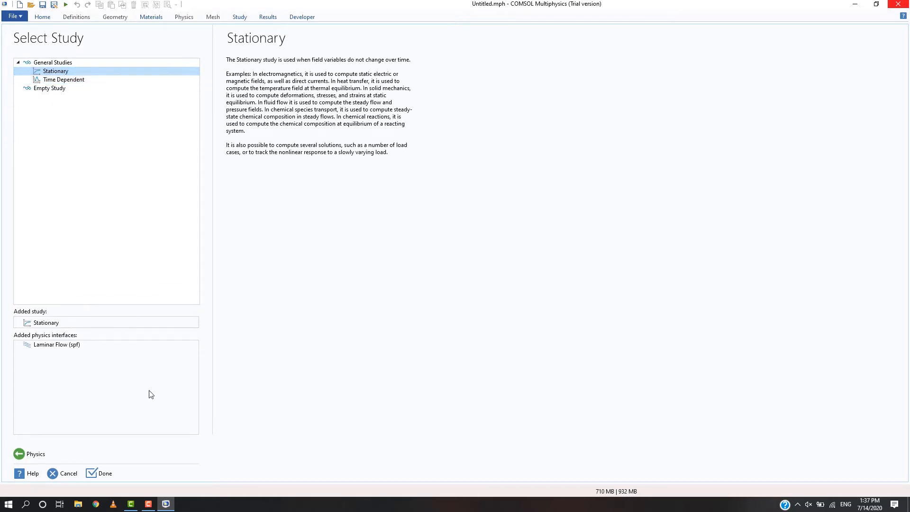
{"action": "mouse_move", "coordinate": [198, 409]}
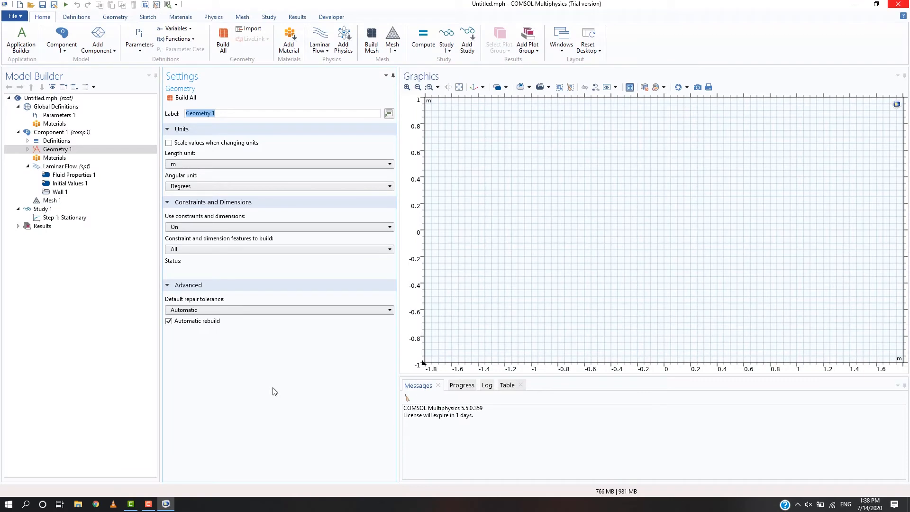
{"action": "mouse_move", "coordinate": [37, 70]}
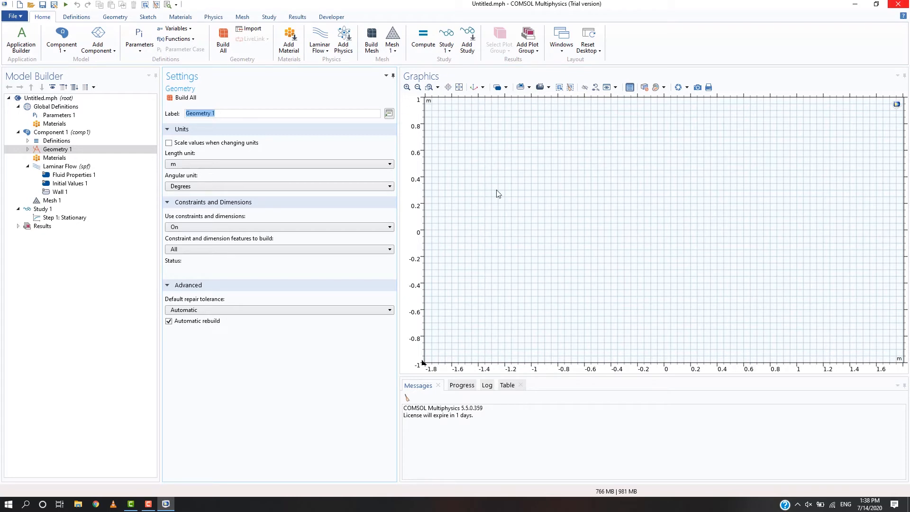
{"action": "mouse_move", "coordinate": [445, 233]}
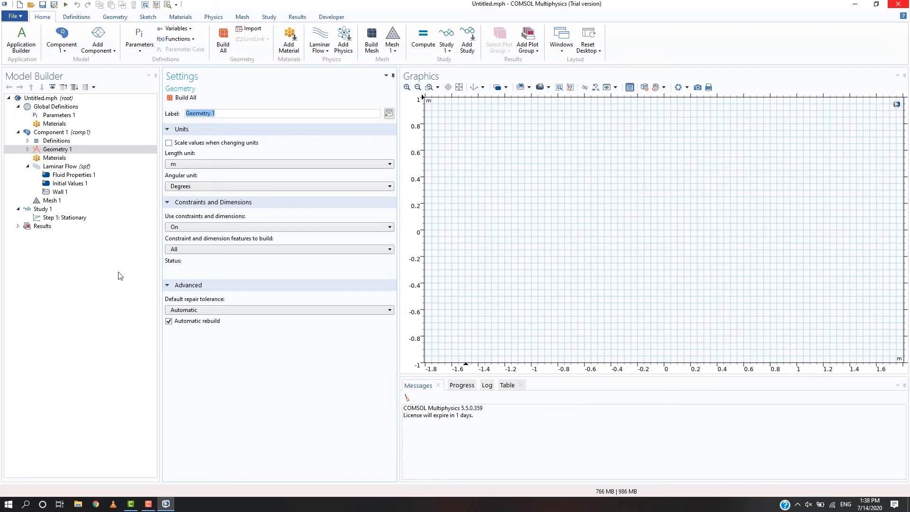
Set Geometry 1's length unit to µm, leaving the angular unit in degrees.
{"action": "left_click", "coordinate": [57, 149]}
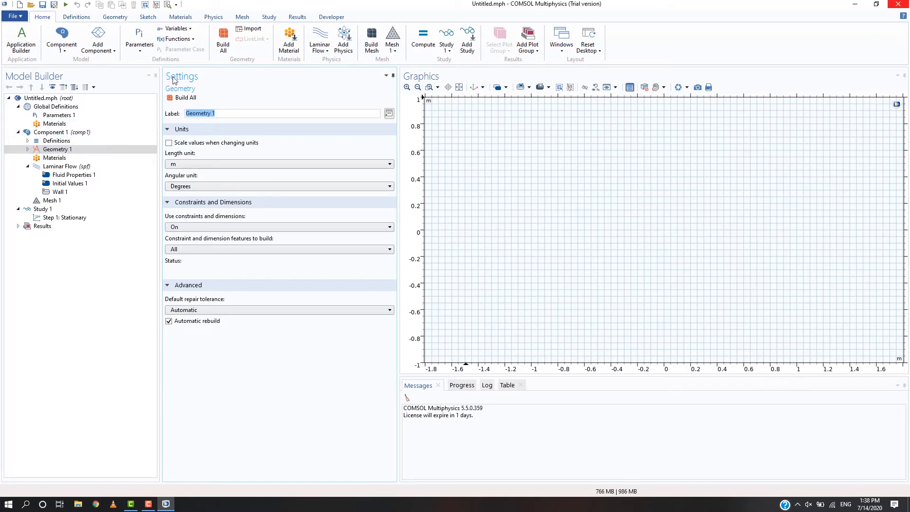
{"action": "mouse_move", "coordinate": [192, 176]}
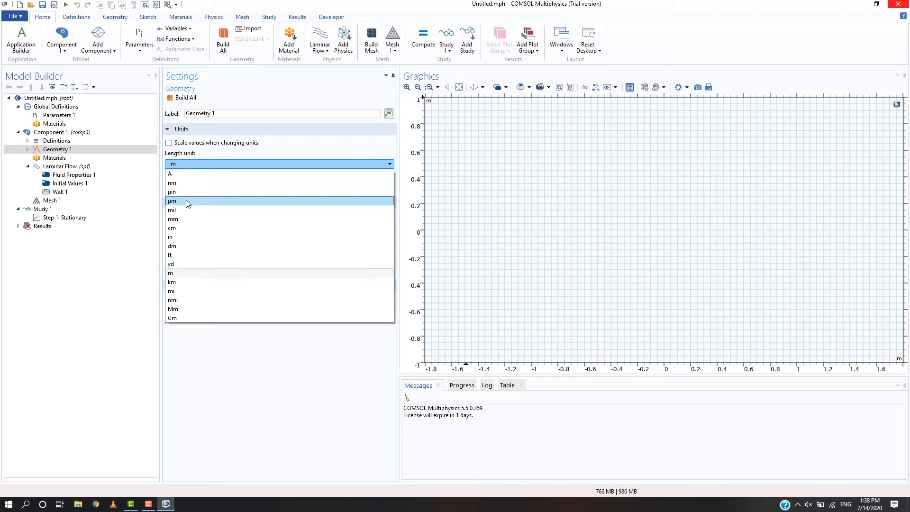
{"action": "left_click", "coordinate": [172, 201]}
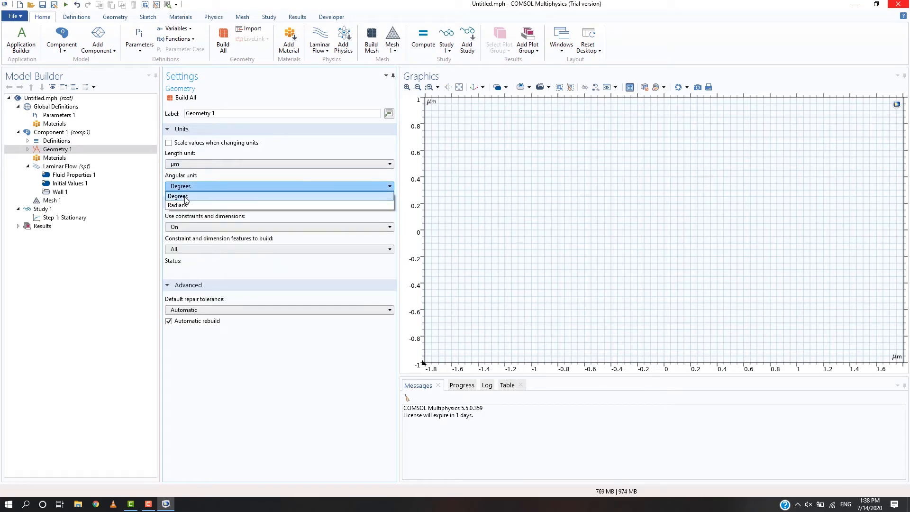
{"action": "left_click", "coordinate": [180, 196]}
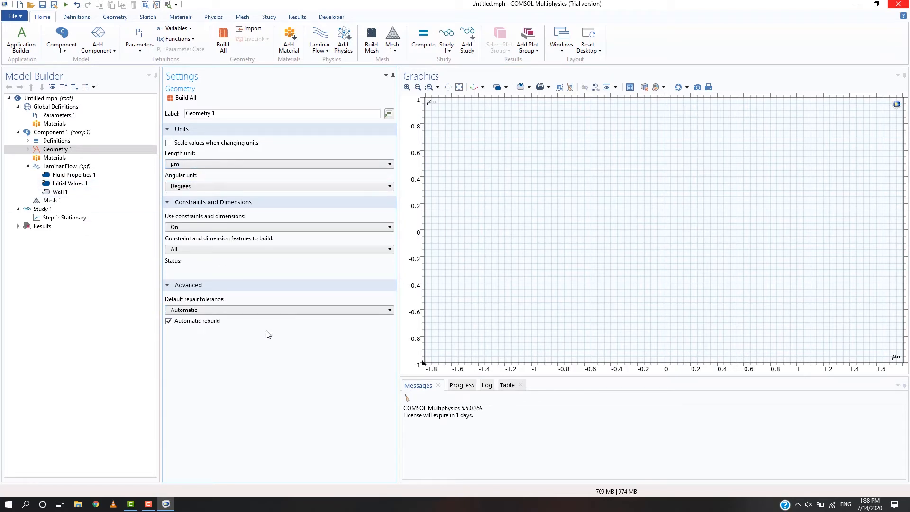
{"action": "mouse_move", "coordinate": [128, 69]}
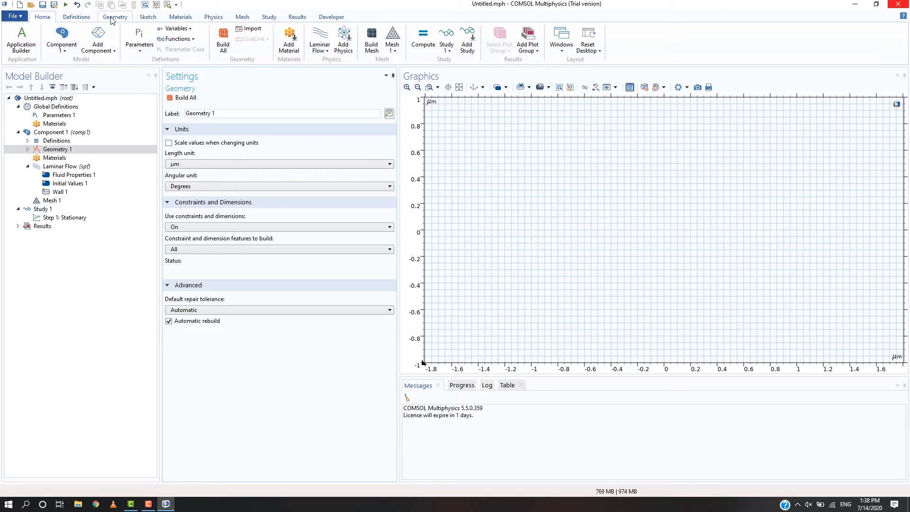
Build a 100 × 30 µm rectangle at the origin and add a second rectangle.
{"action": "left_click", "coordinate": [115, 16]}
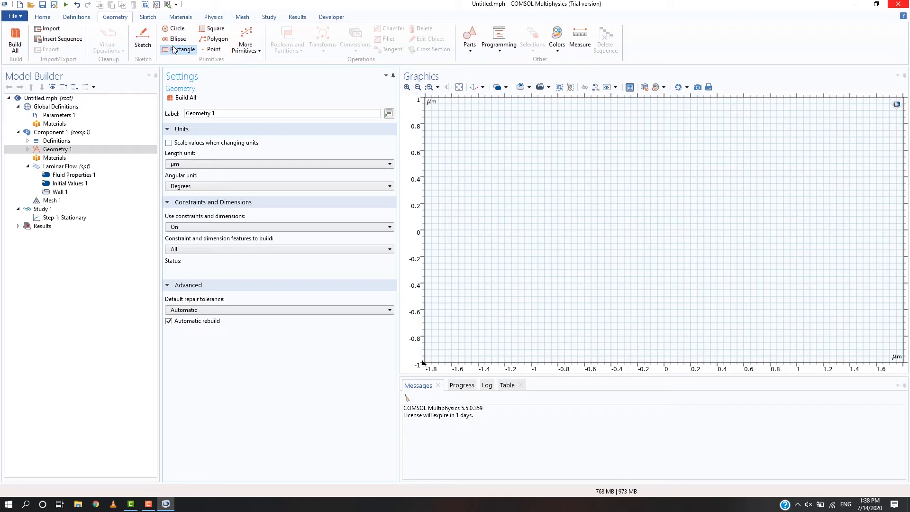
{"action": "left_click", "coordinate": [183, 49]}
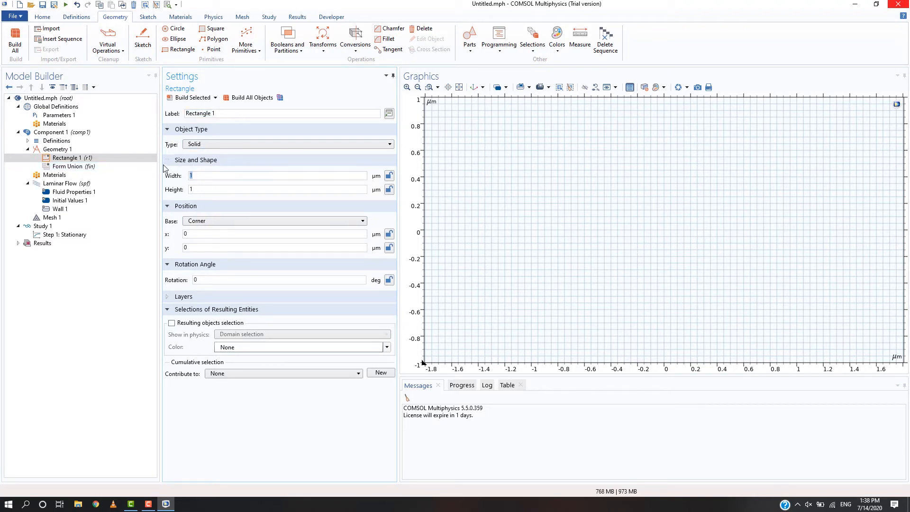
{"action": "type", "text": "100"}
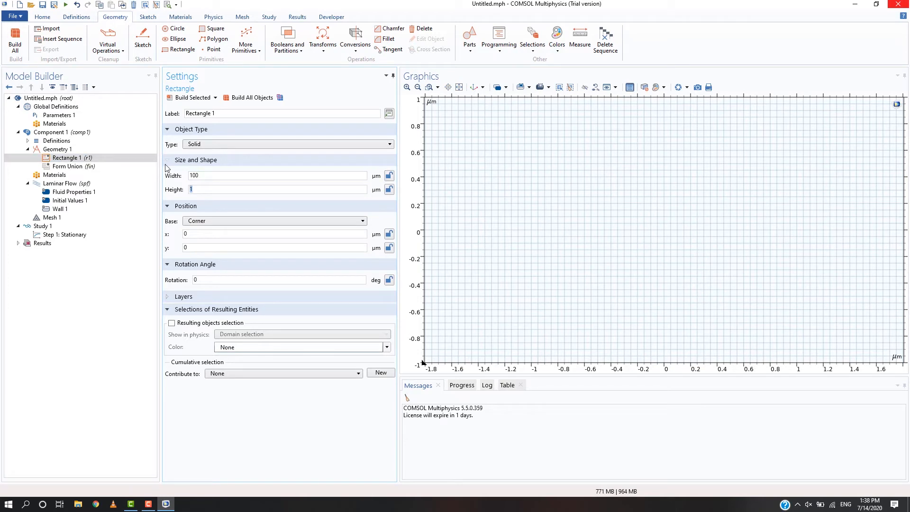
{"action": "type", "text": "30"}
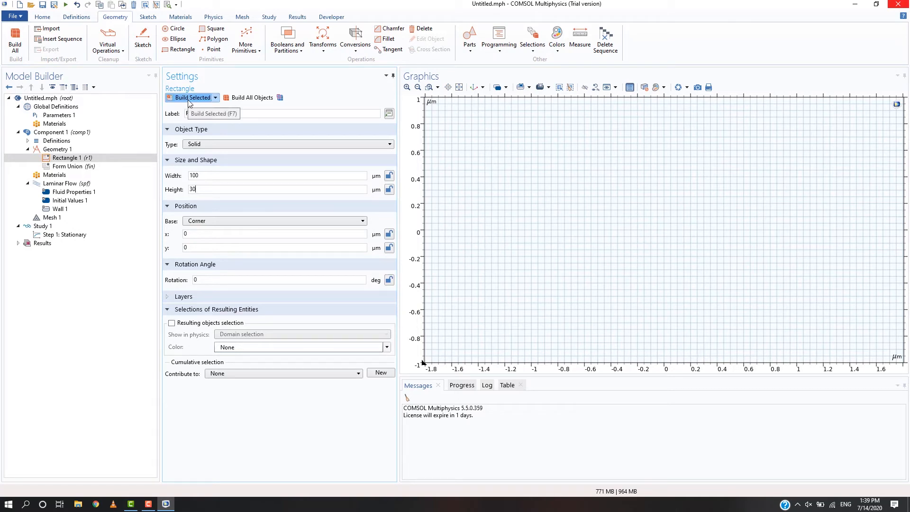
{"action": "left_click", "coordinate": [191, 97]}
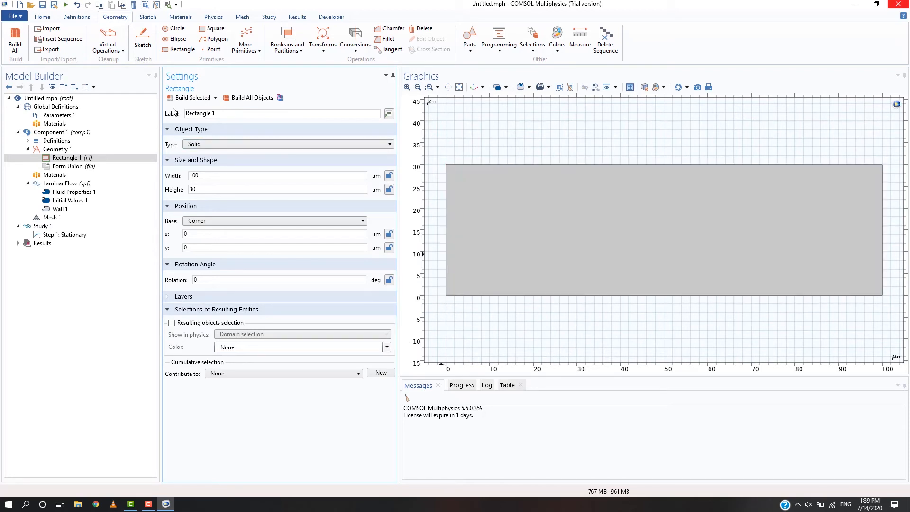
{"action": "left_click", "coordinate": [180, 39]}
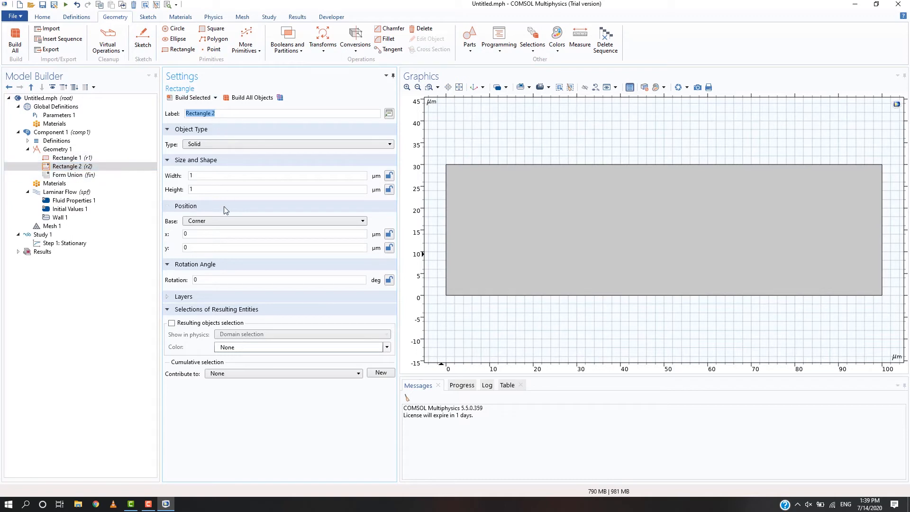
Build Rectangle 2 at 200 × 60 µm with its corner at x 100, y −15.
{"action": "type", "text": "200"}
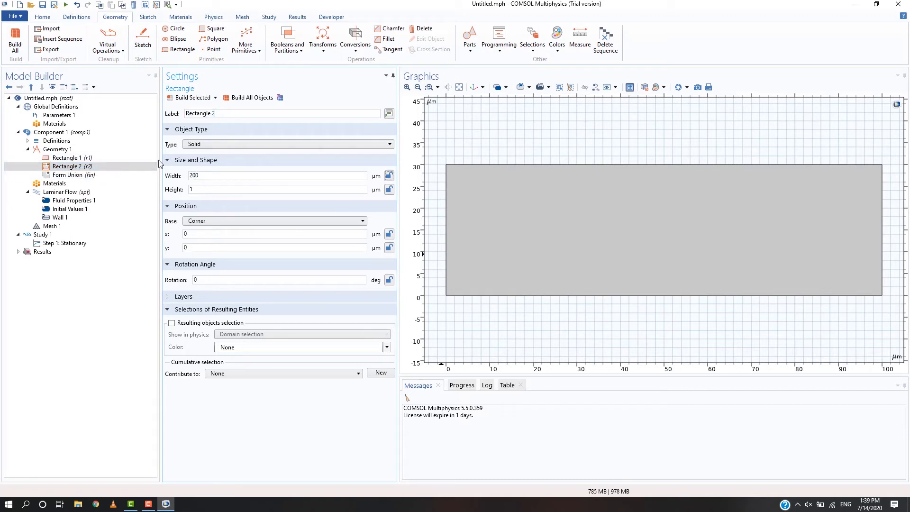
{"action": "type", "text": "60"}
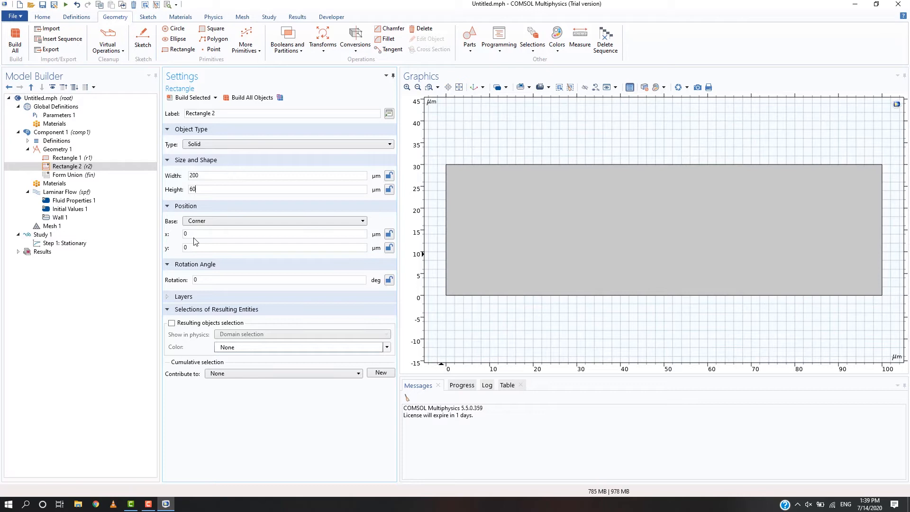
{"action": "type", "text": "100"}
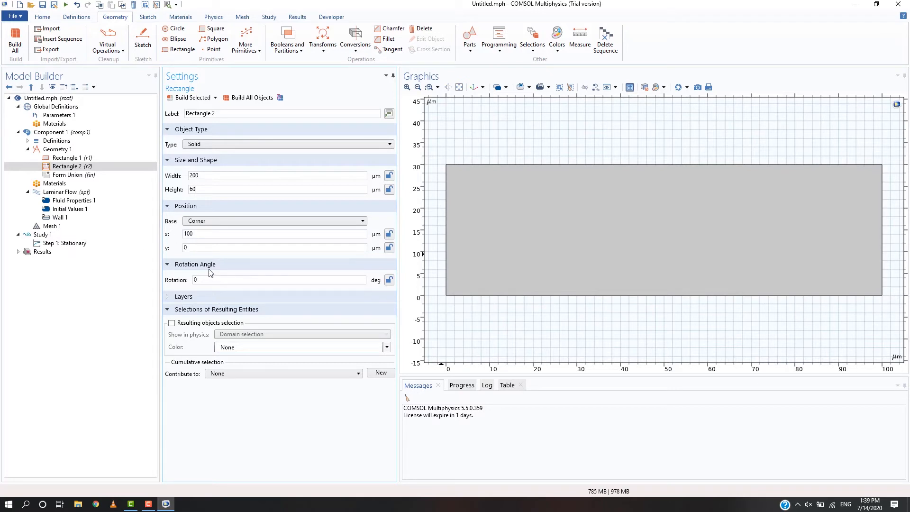
{"action": "type", "text": "-15"}
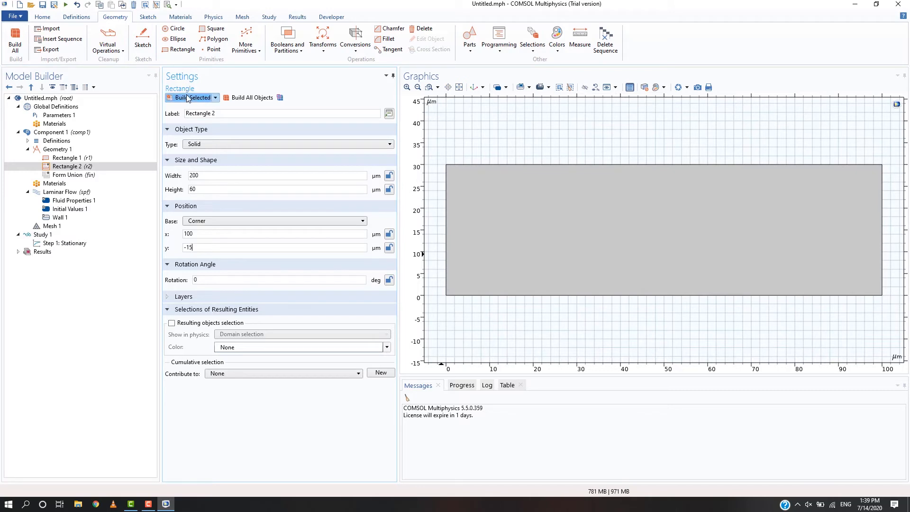
{"action": "left_click", "coordinate": [191, 97]}
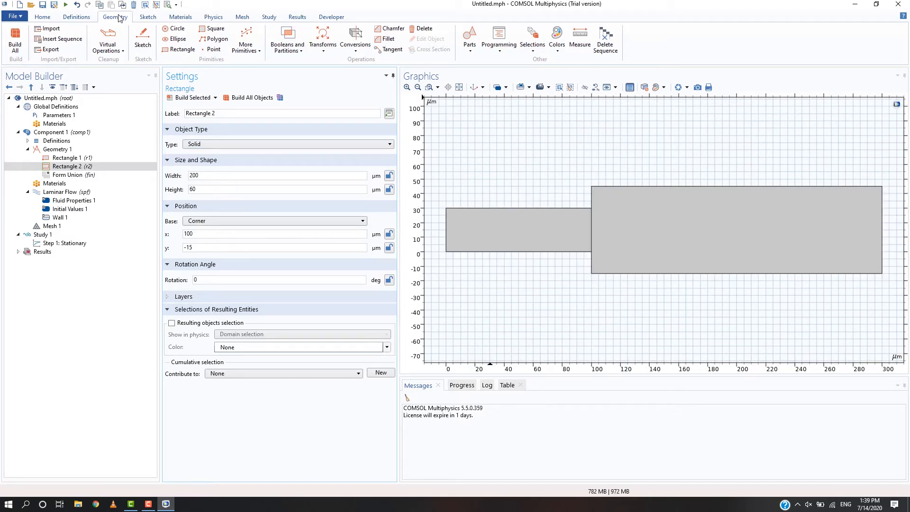
{"action": "left_click", "coordinate": [287, 41]}
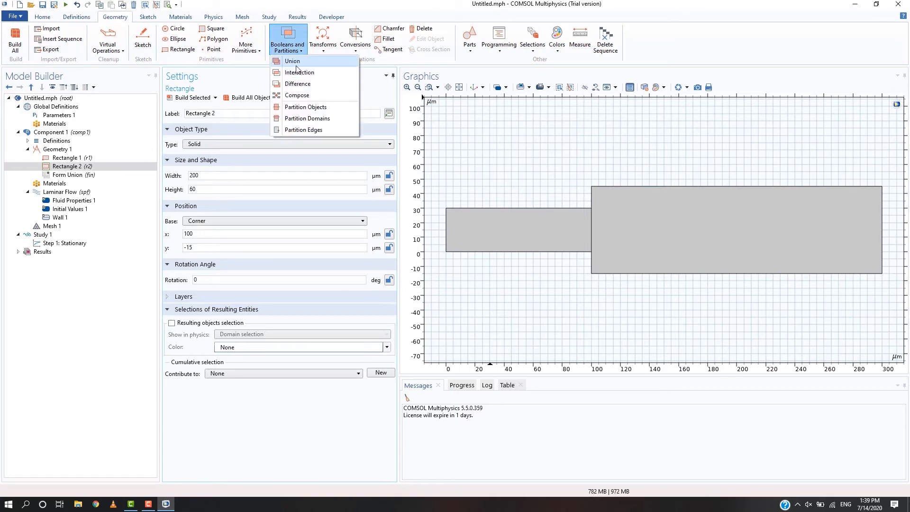
Union r1 and r2 into one stepped channel with Keep interior boundaries unchecked.
{"action": "left_click", "coordinate": [292, 61]}
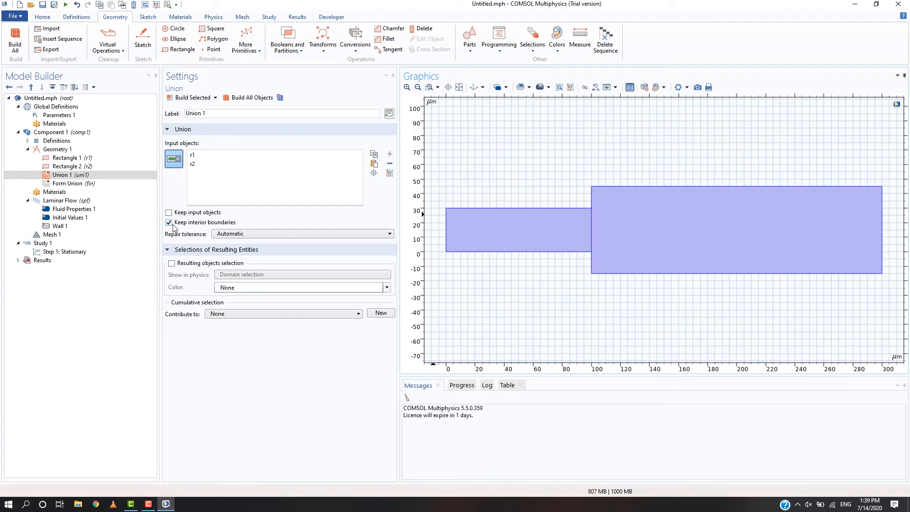
{"action": "left_click", "coordinate": [168, 221]}
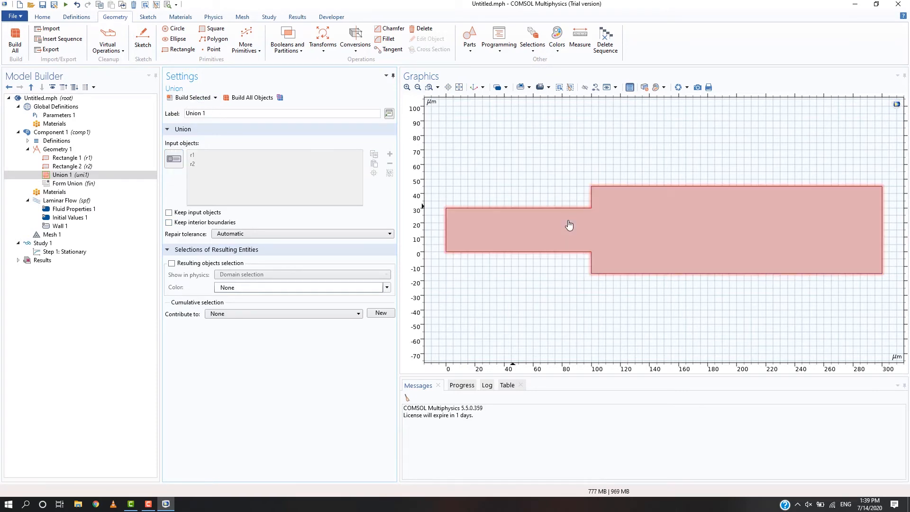
{"action": "mouse_move", "coordinate": [617, 239]}
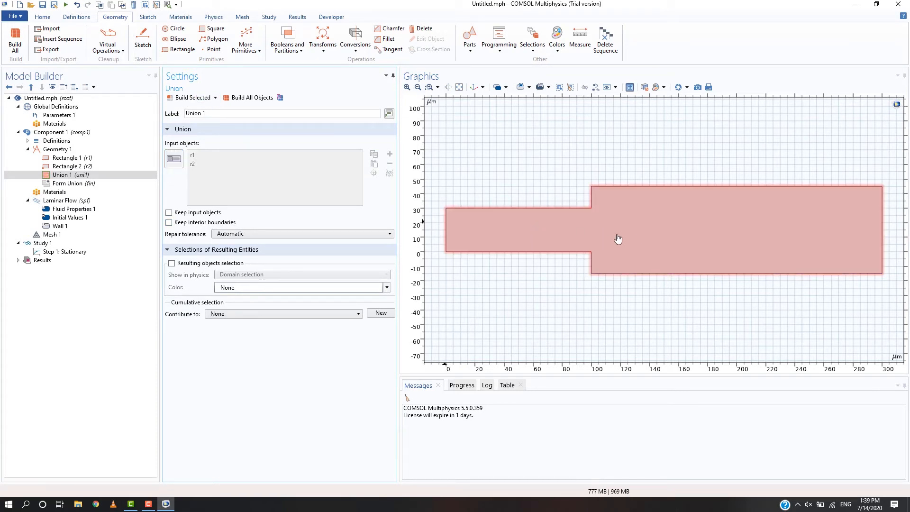
{"action": "mouse_move", "coordinate": [586, 228]}
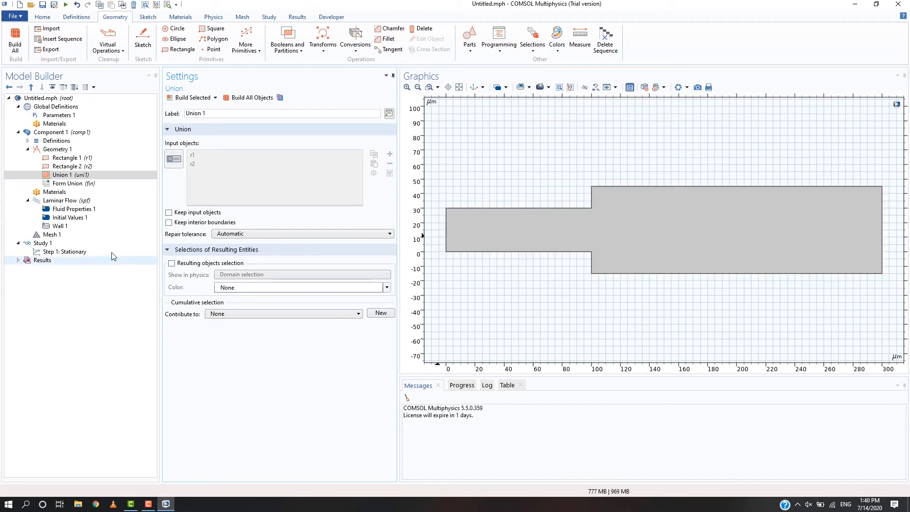
Add an Inlet on the channel's left edge with U0 = 0.1 m/s, then add an Outlet condition.
{"action": "left_click", "coordinate": [65, 200]}
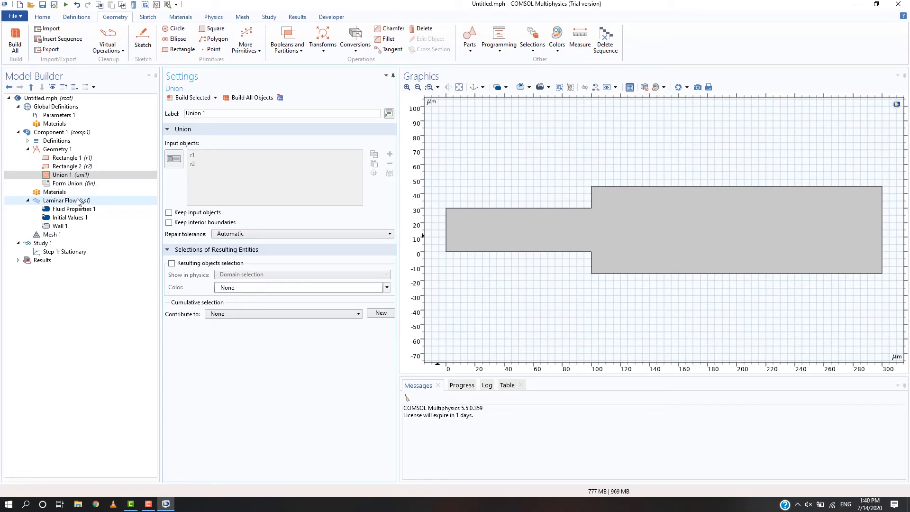
{"action": "left_click", "coordinate": [212, 16]}
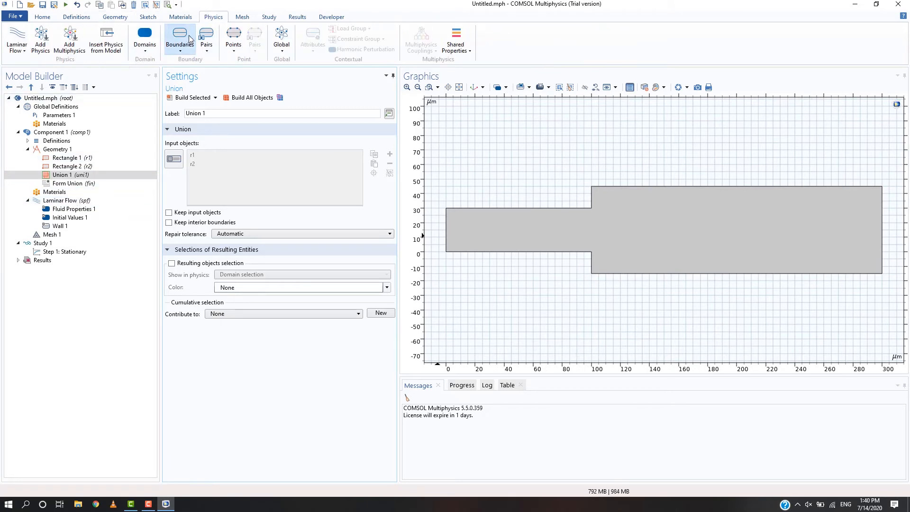
{"action": "left_click", "coordinate": [180, 41]}
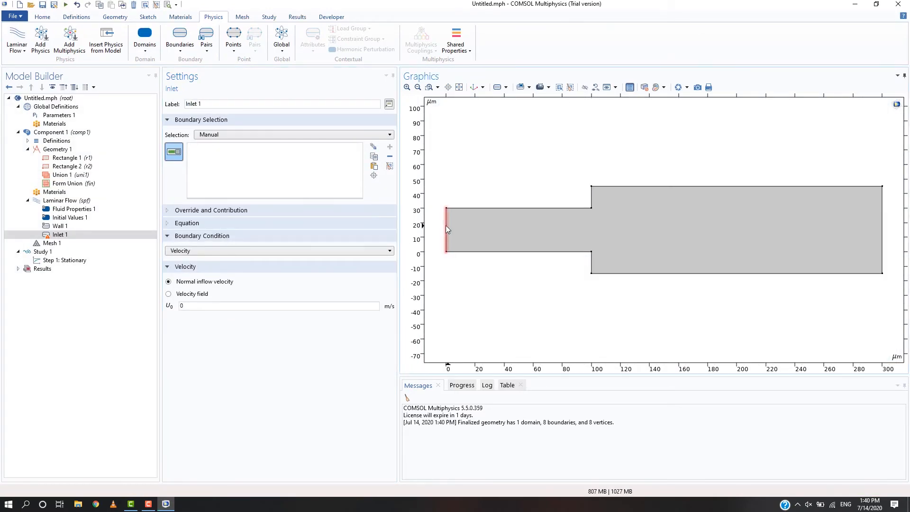
{"action": "left_click", "coordinate": [445, 229]}
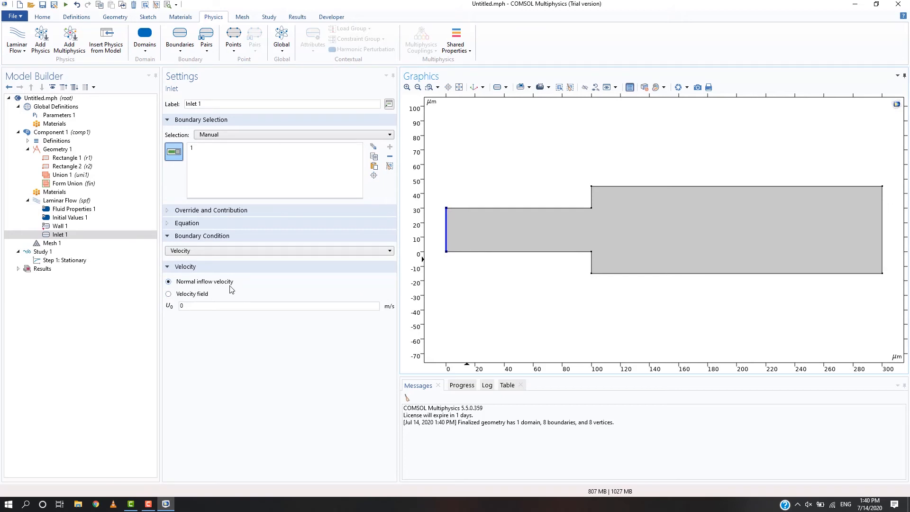
{"action": "left_click", "coordinate": [278, 306]}
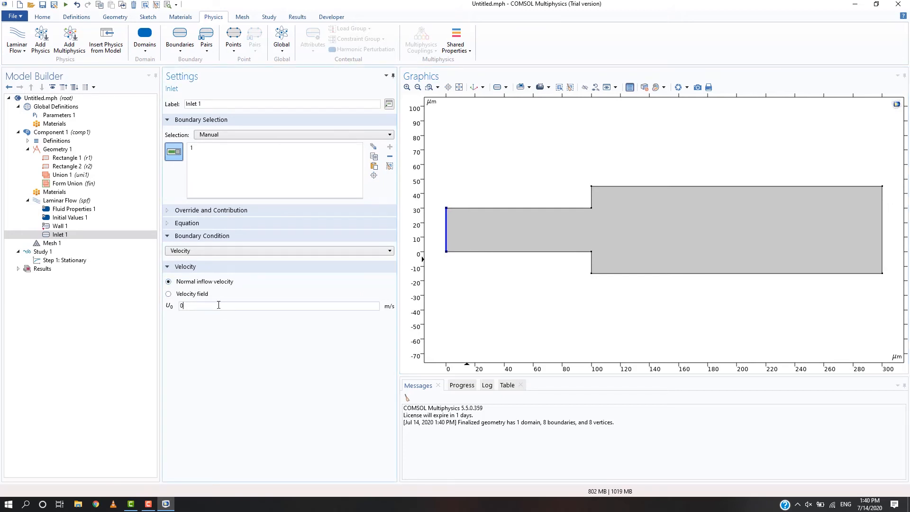
{"action": "type", "text": "0.1"}
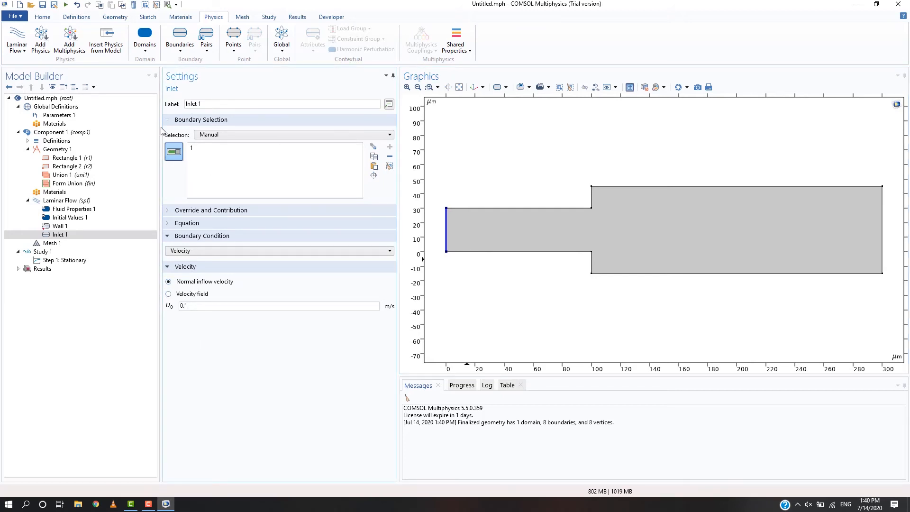
{"action": "left_click", "coordinate": [180, 40]}
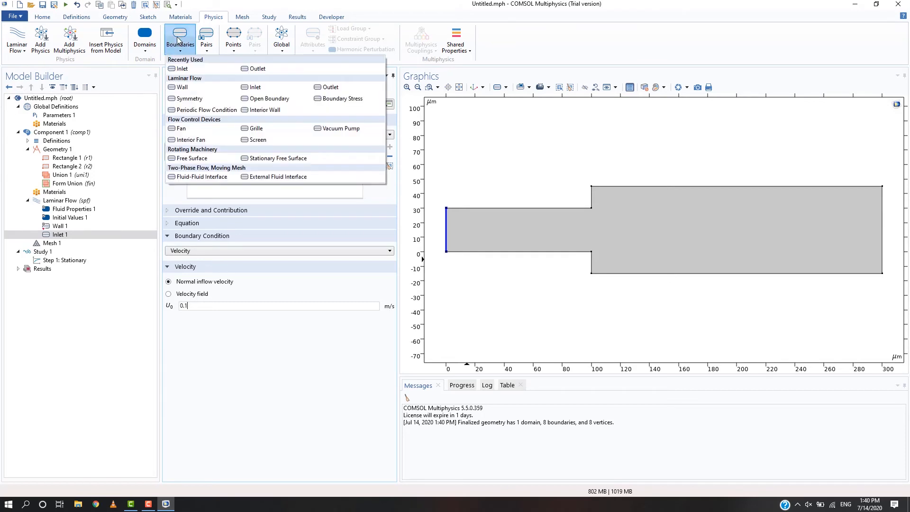
{"action": "left_click", "coordinate": [180, 40]}
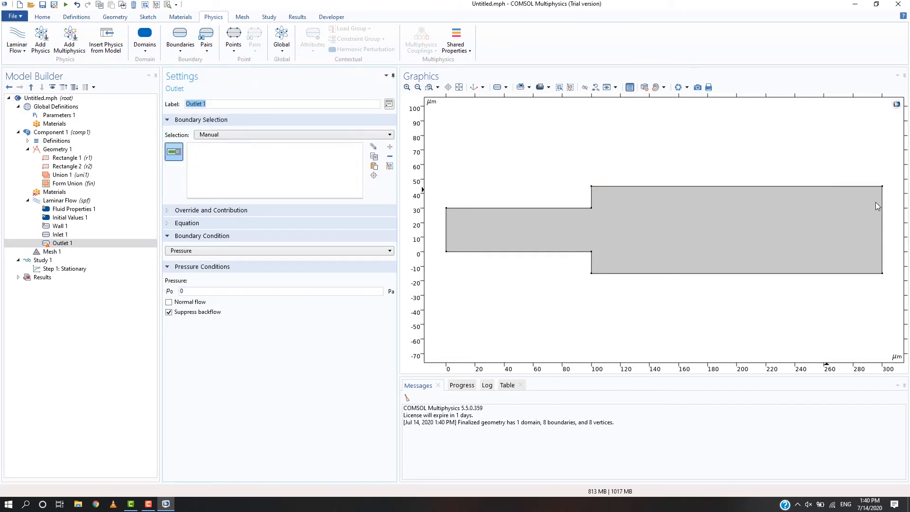
Assign Outlet 1 to the channel's right edge (boundary 8) at zero pressure.
{"action": "left_click", "coordinate": [881, 230]}
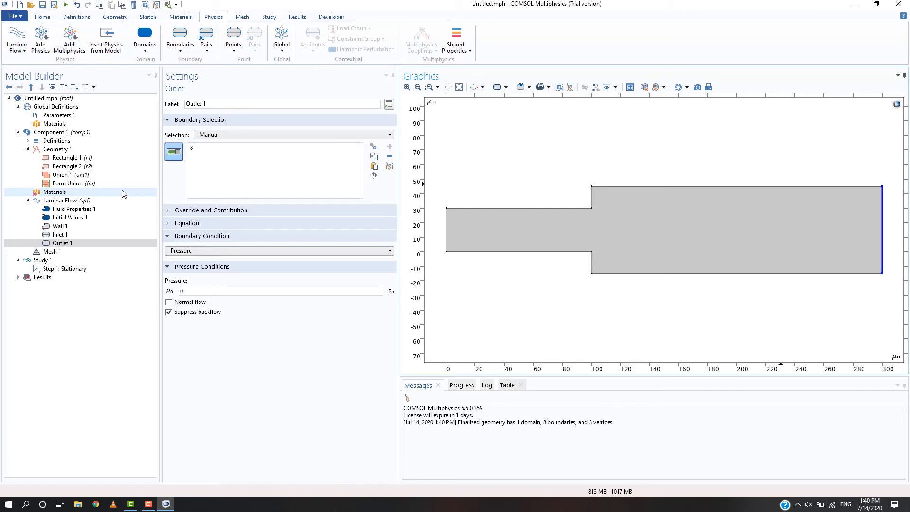
{"action": "left_click", "coordinate": [180, 16]}
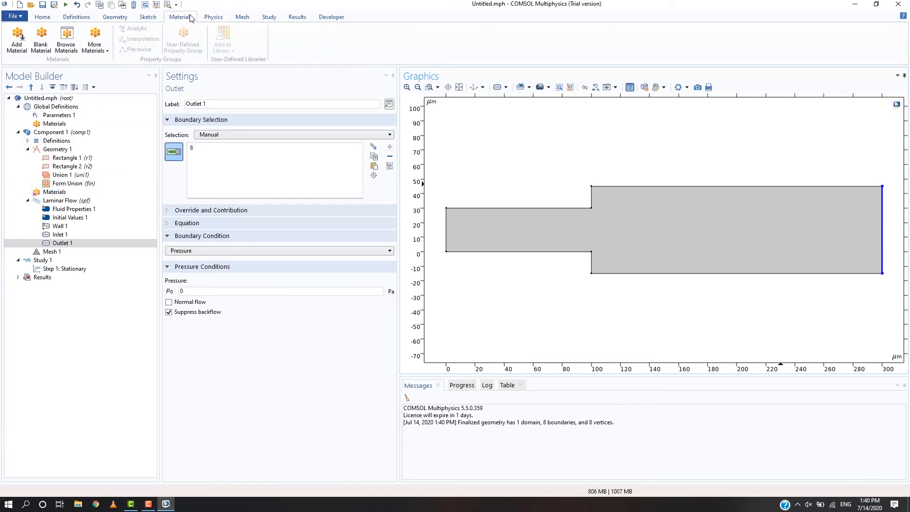
Add built-in 'Water, liquid' to the component and bring up the Laminar Flow settings.
{"action": "left_click", "coordinate": [16, 39]}
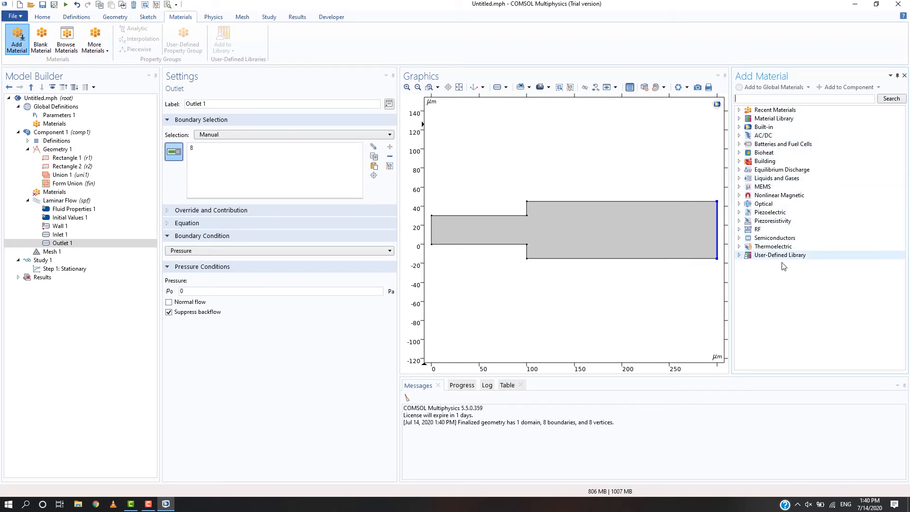
{"action": "mouse_move", "coordinate": [764, 126]}
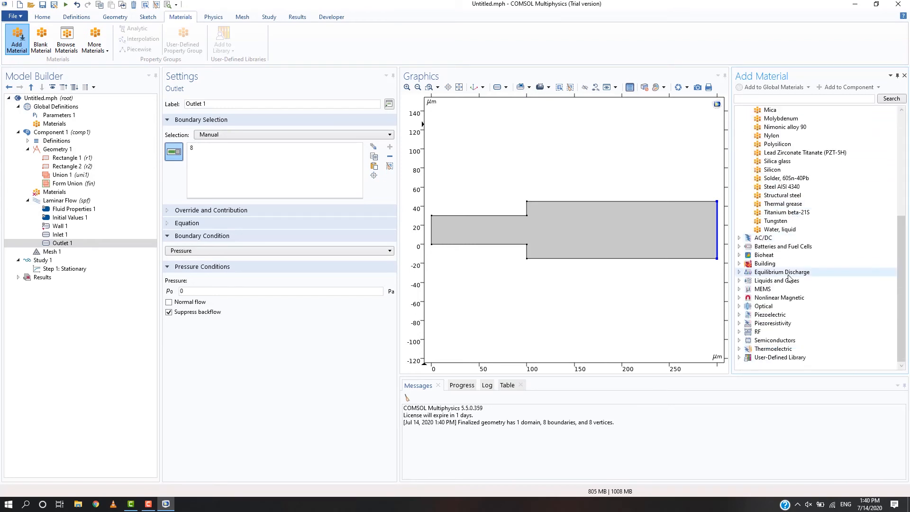
{"action": "left_click", "coordinate": [780, 228]}
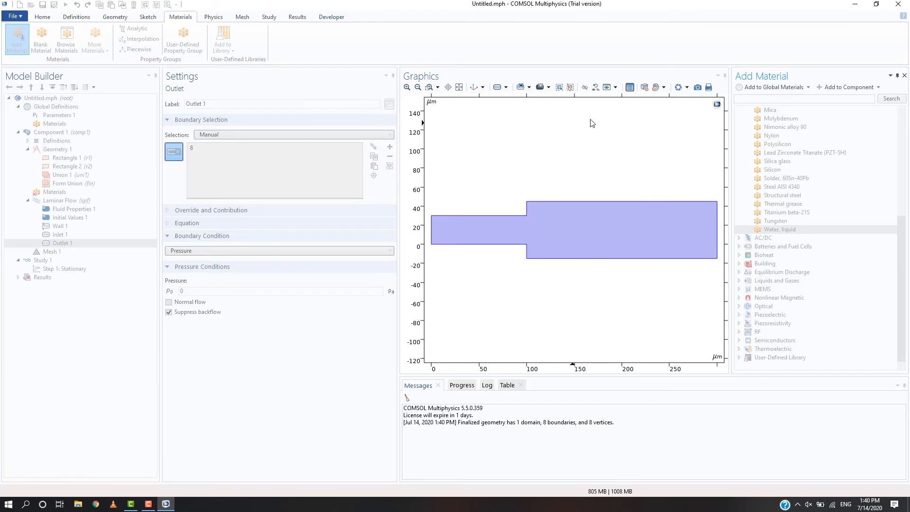
{"action": "double_click", "coordinate": [778, 230]}
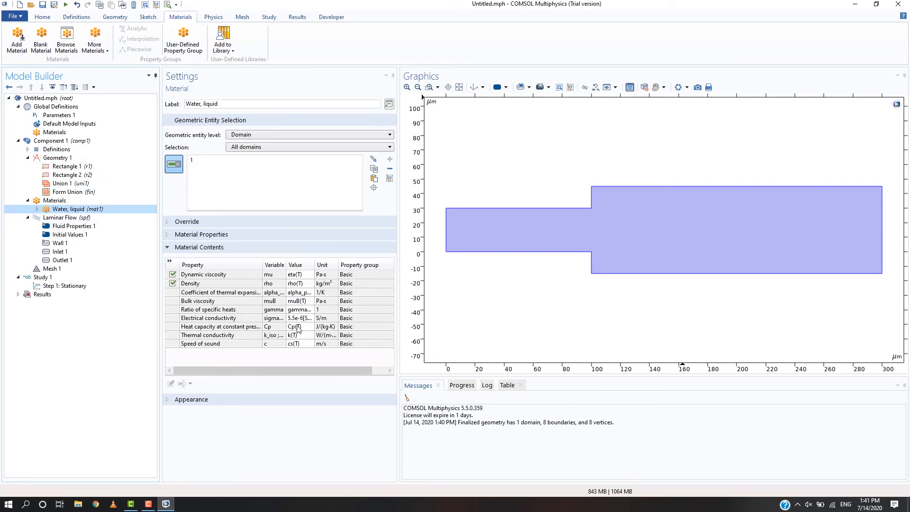
{"action": "mouse_move", "coordinate": [312, 326]}
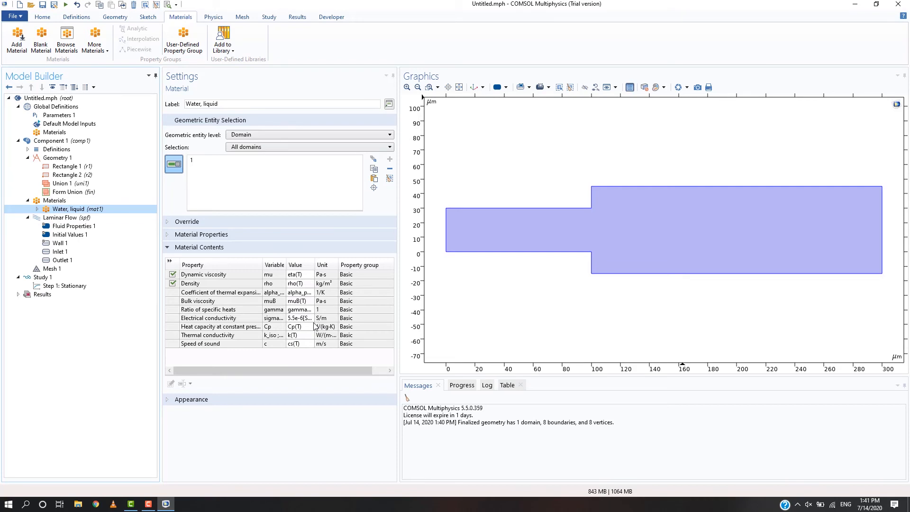
{"action": "left_click", "coordinate": [67, 217]}
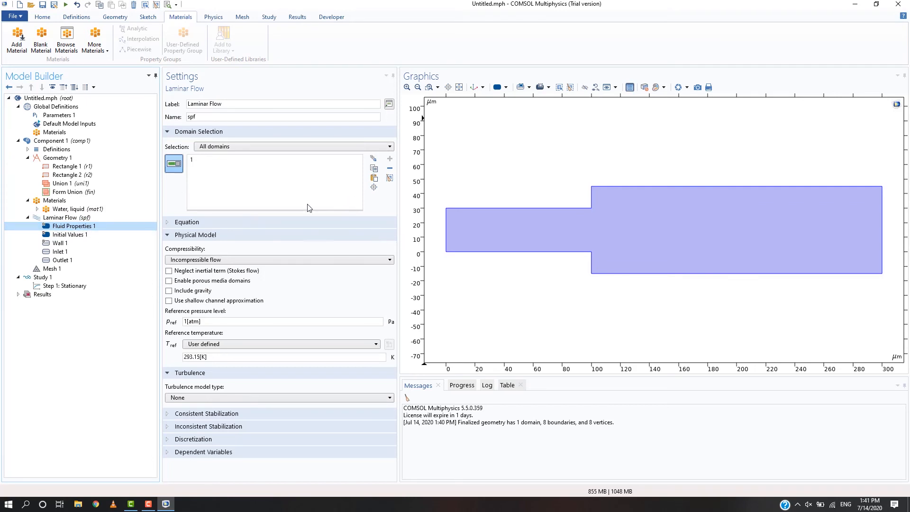
Check Fluid Properties 1 uses density and viscosity from material, then select Mesh 1.
{"action": "left_click", "coordinate": [73, 226]}
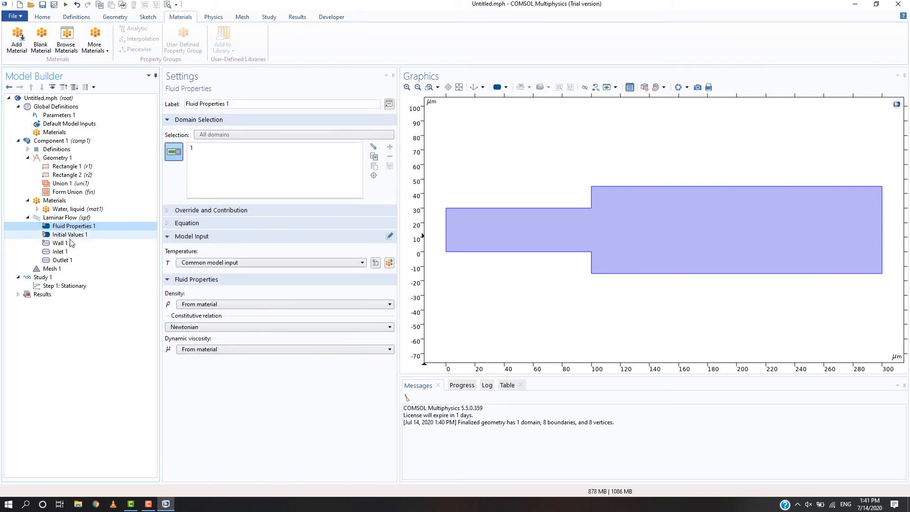
{"action": "left_click", "coordinate": [54, 268]}
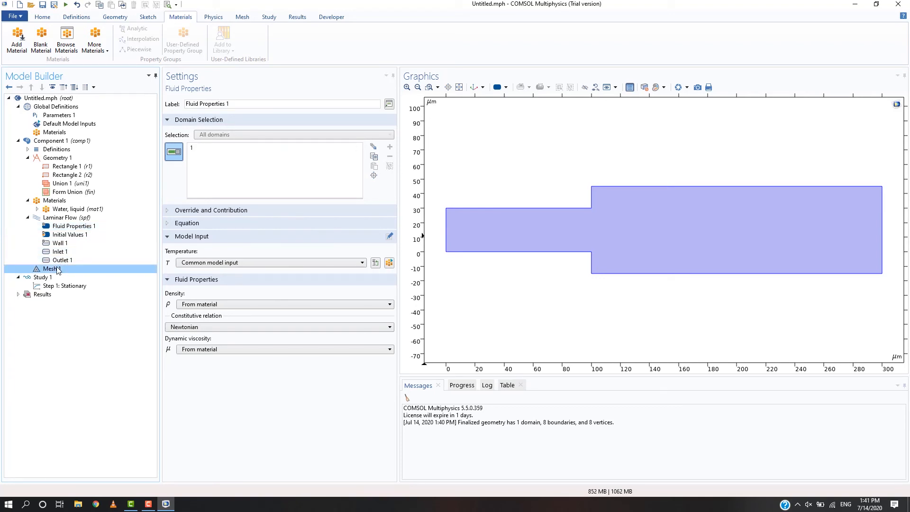
{"action": "left_click", "coordinate": [51, 268]}
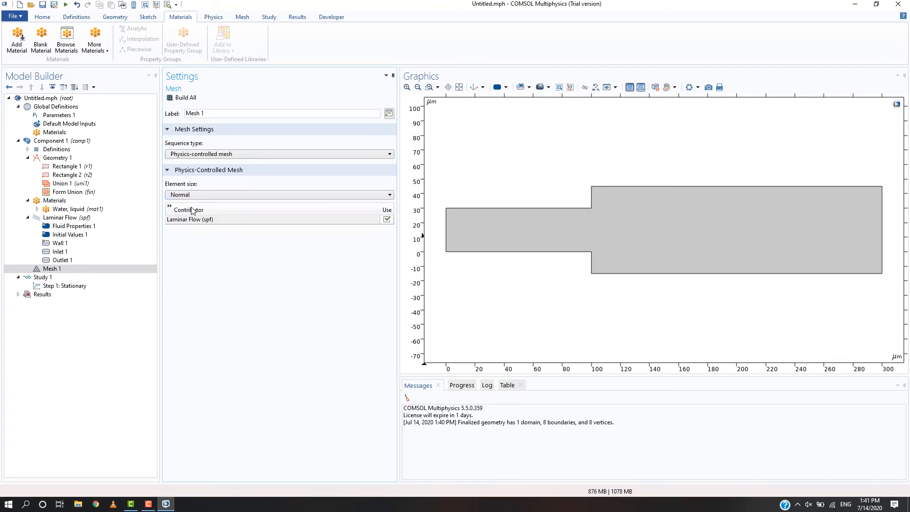
Build the physics-controlled mesh (5846 domain elements) and zoom in near the step corner.
{"action": "left_click", "coordinate": [278, 154]}
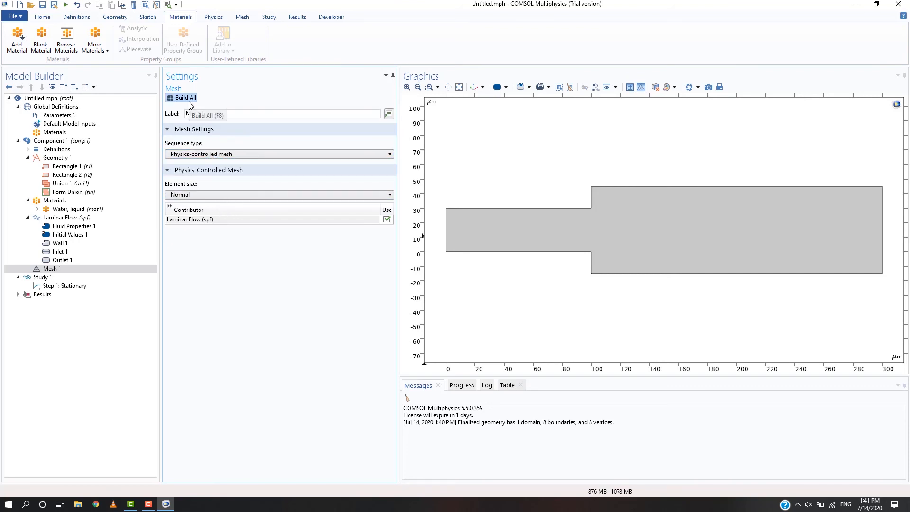
{"action": "left_click", "coordinate": [185, 96]}
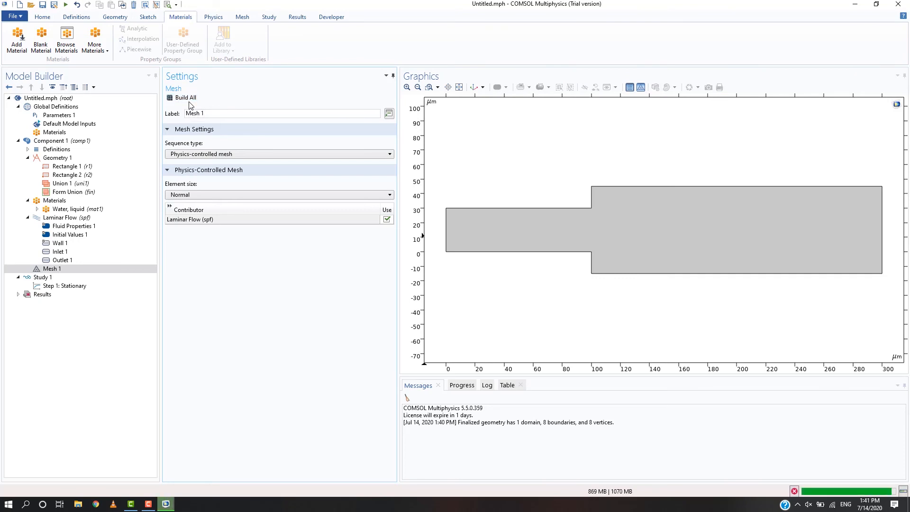
{"action": "left_click", "coordinate": [185, 98]}
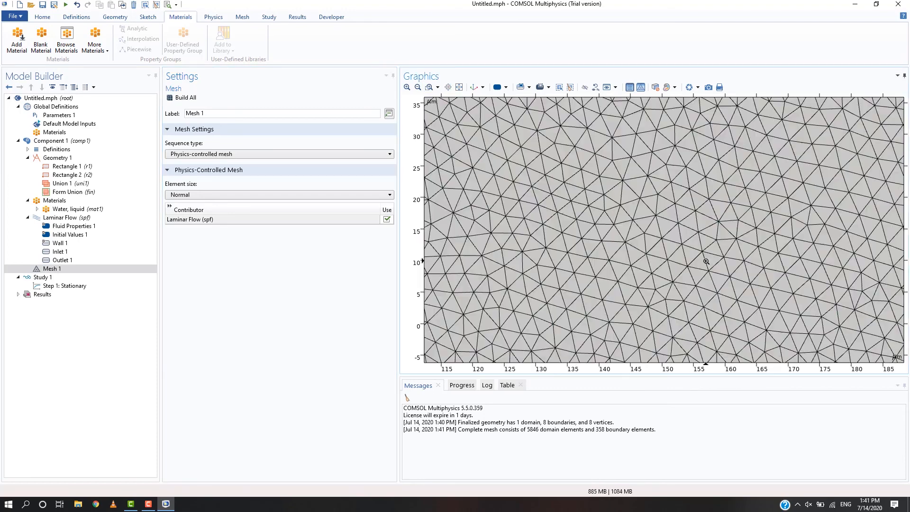
{"action": "left_click", "coordinate": [590, 229]}
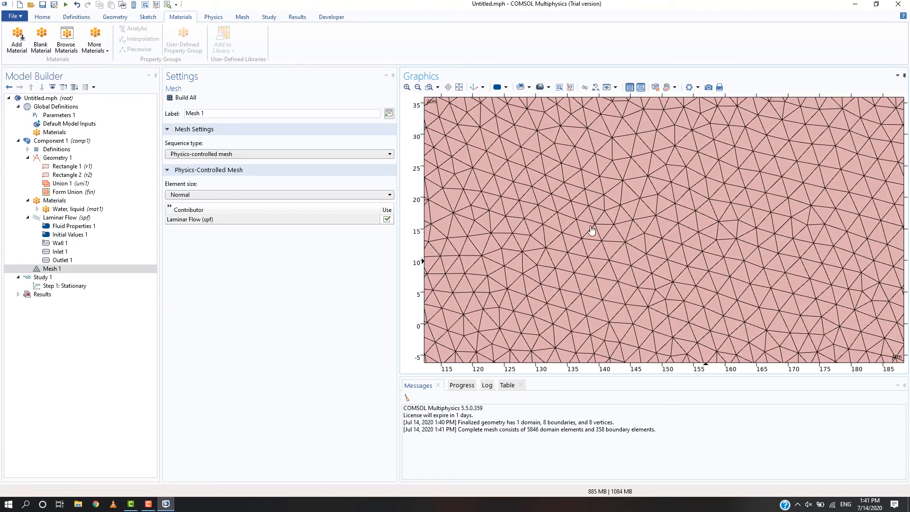
{"action": "left_click", "coordinate": [458, 87]}
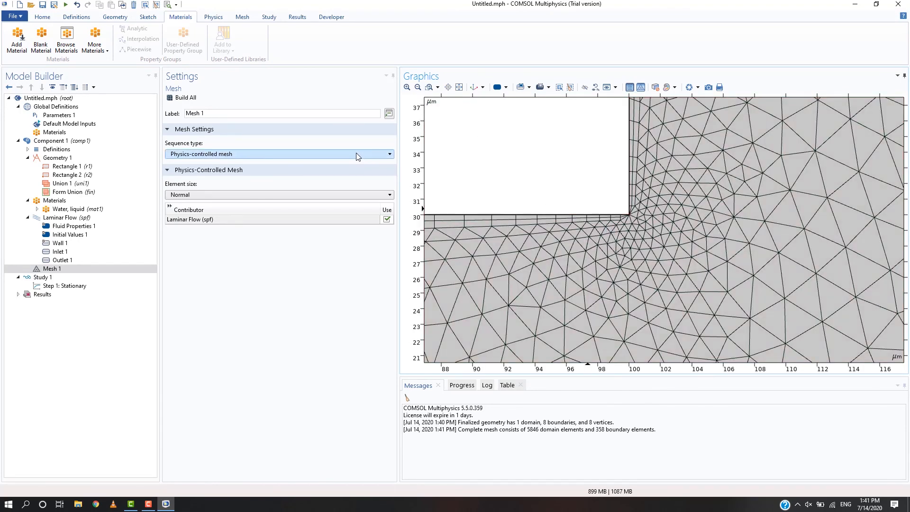
{"action": "left_click", "coordinate": [63, 285]}
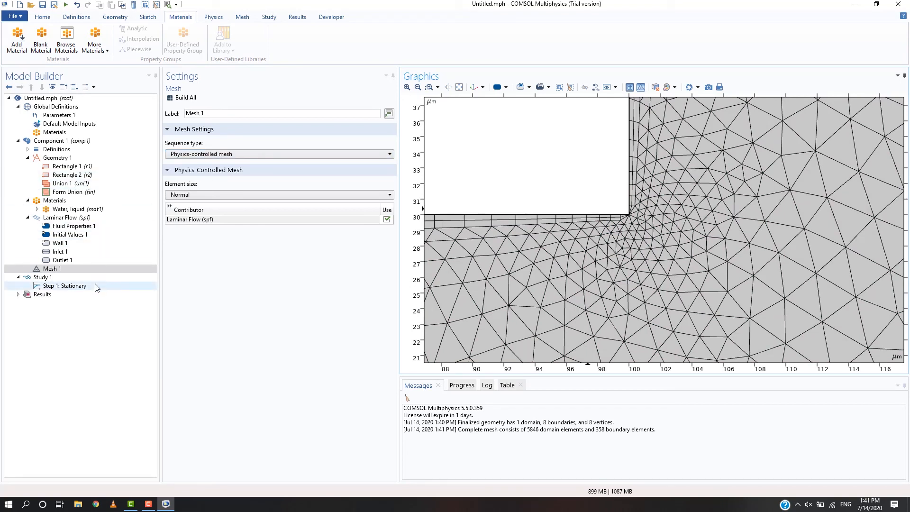
Compute Study 1 to solve the stationary laminar flow.
{"action": "left_click", "coordinate": [42, 276]}
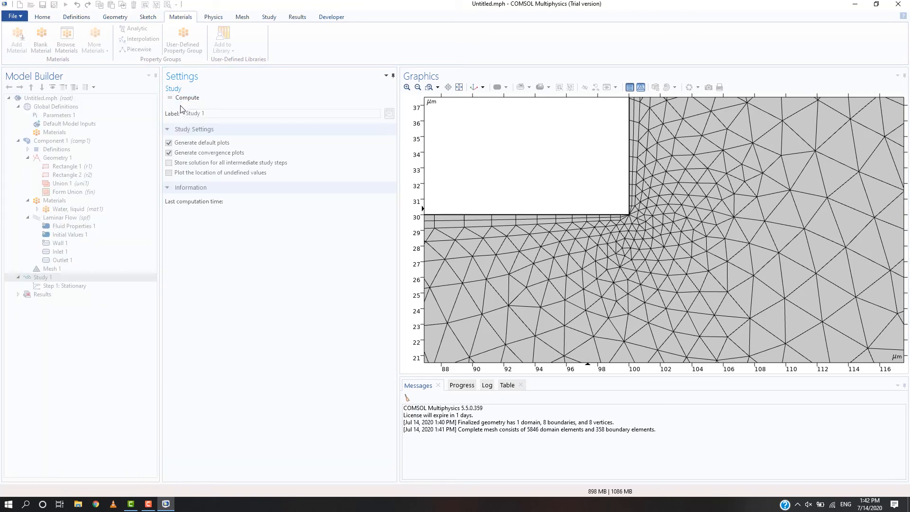
{"action": "left_click", "coordinate": [187, 98]}
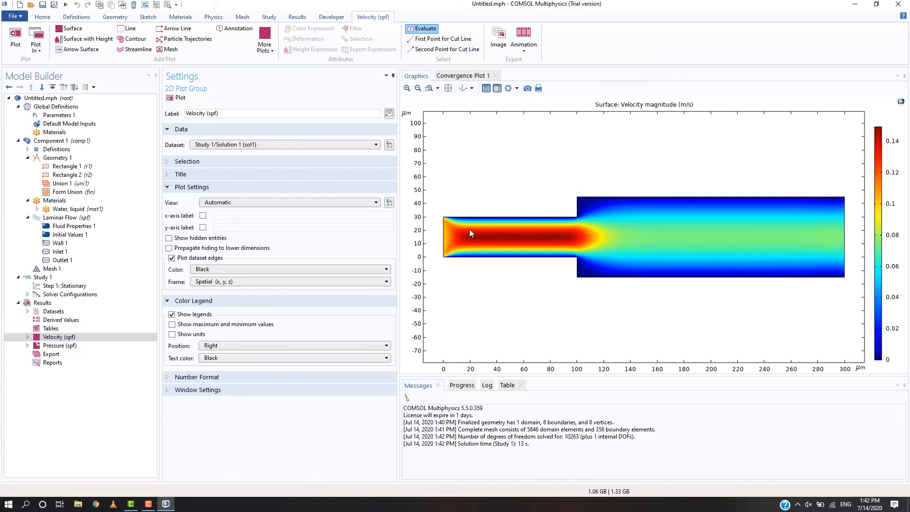
{"action": "mouse_move", "coordinate": [421, 251]}
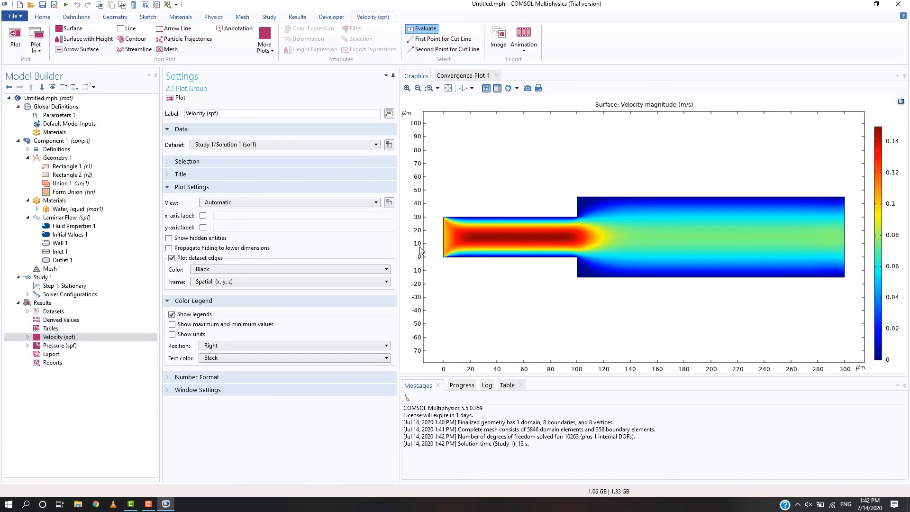
{"action": "mouse_move", "coordinate": [600, 231]}
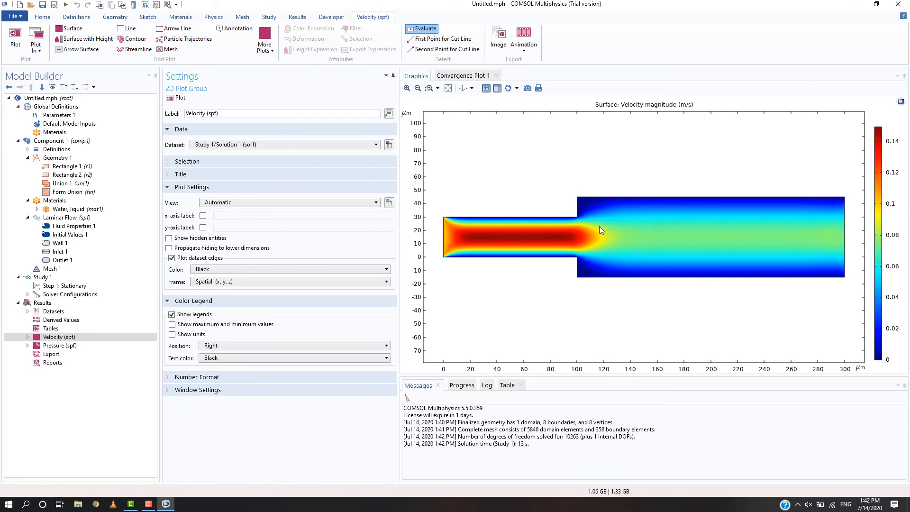
View the pressure contour plot, then return to the velocity magnitude plot.
{"action": "left_click", "coordinate": [58, 336]}
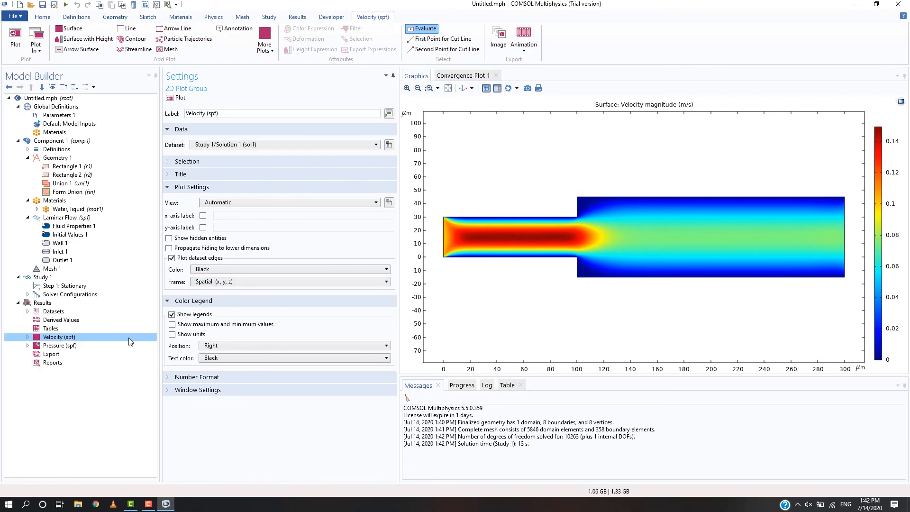
{"action": "left_click", "coordinate": [60, 345]}
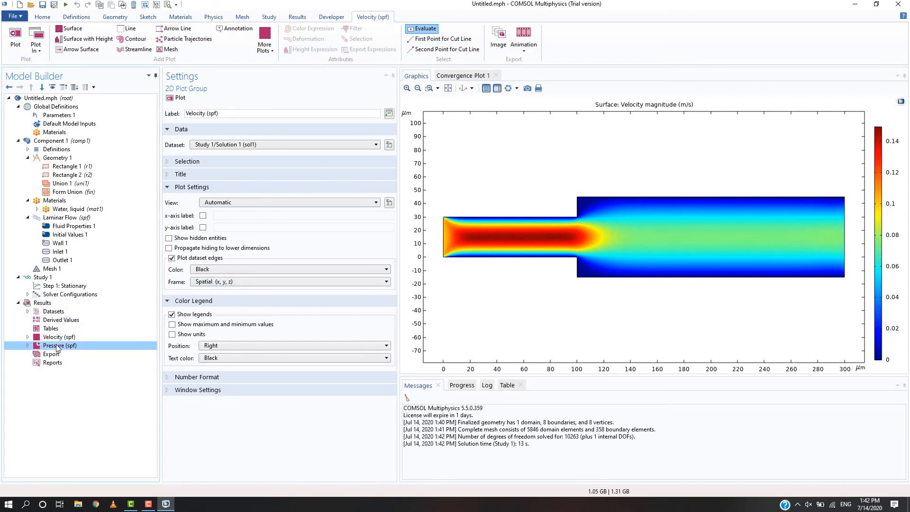
{"action": "left_click", "coordinate": [60, 345]}
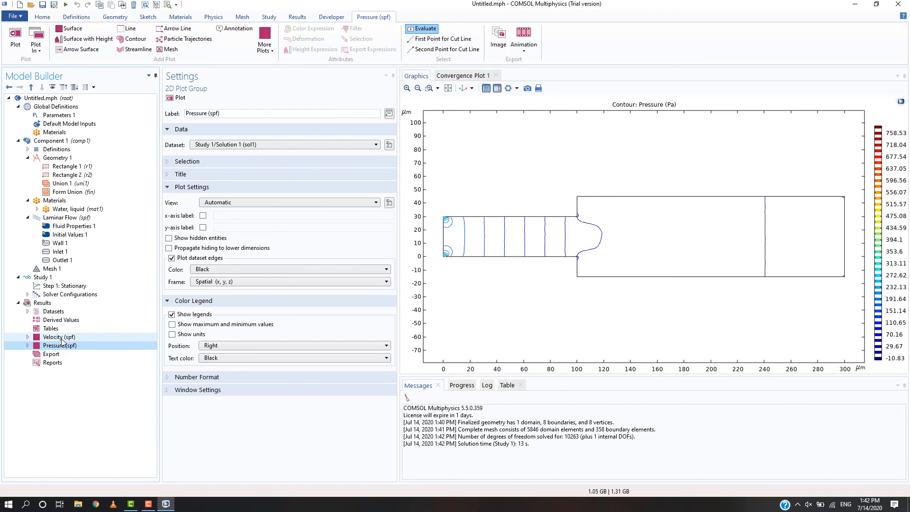
{"action": "left_click", "coordinate": [59, 337]}
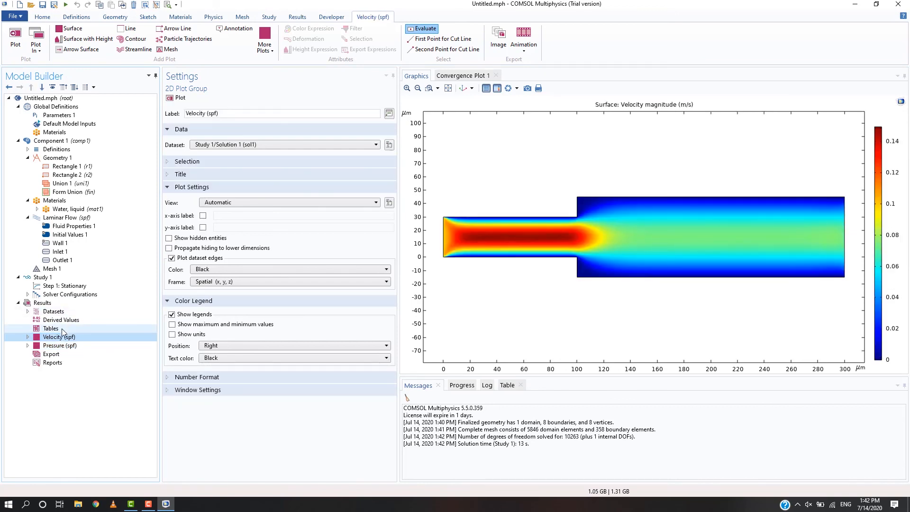
Add a Streamline plot seeded from inlet boundary 1 to Velocity (spf) and plot it.
{"action": "right_click", "coordinate": [59, 336]}
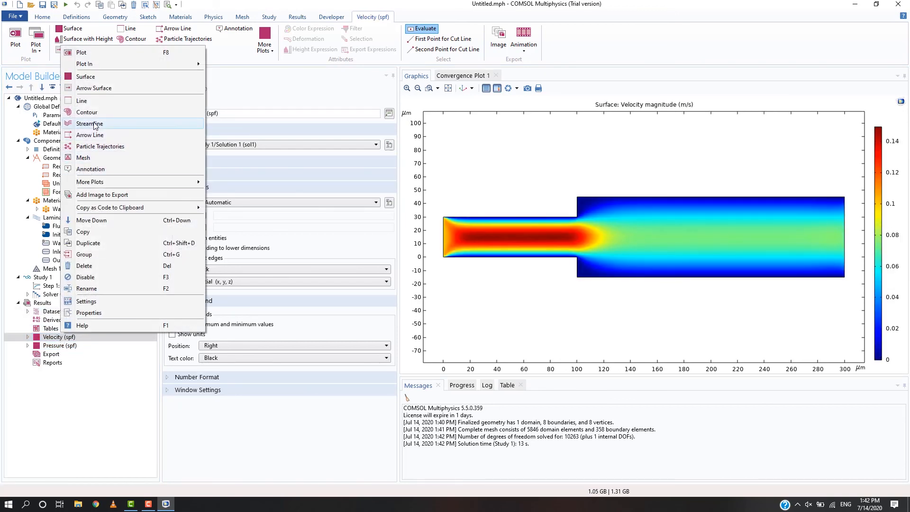
{"action": "left_click", "coordinate": [89, 123]}
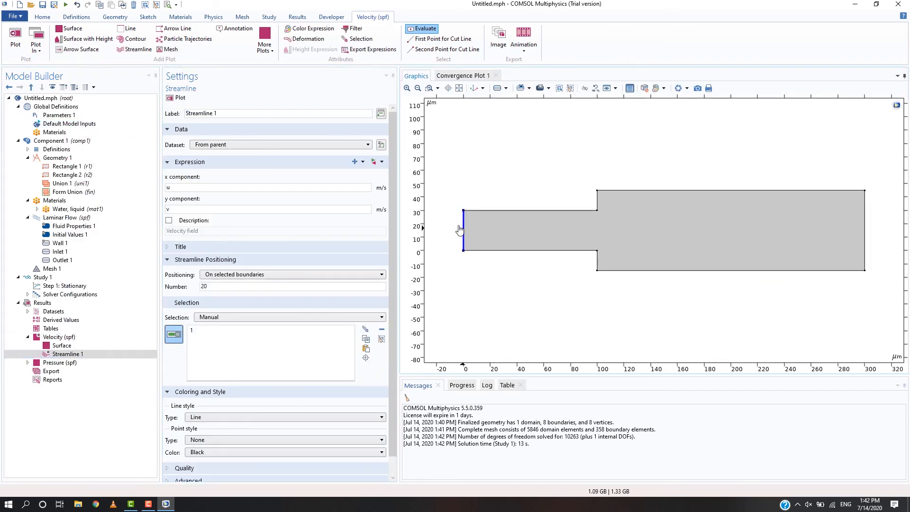
{"action": "left_click", "coordinate": [14, 35]}
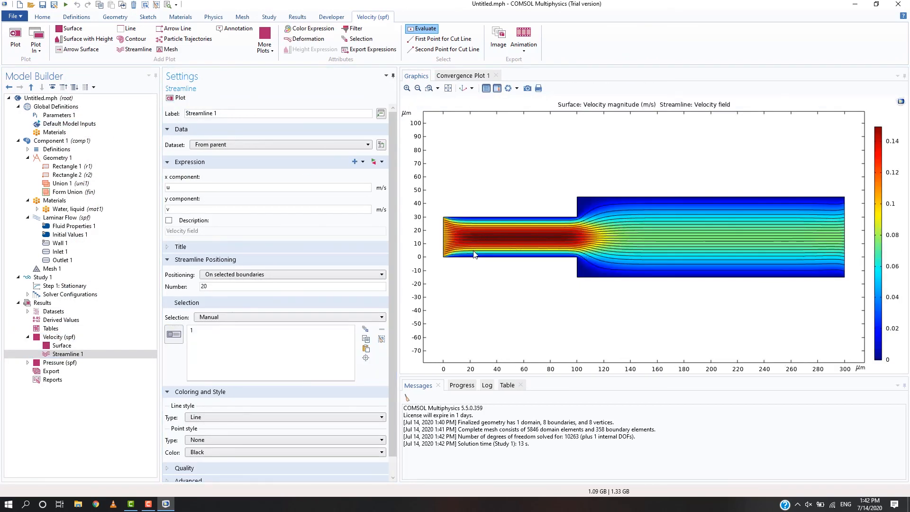
{"action": "mouse_move", "coordinate": [605, 243]}
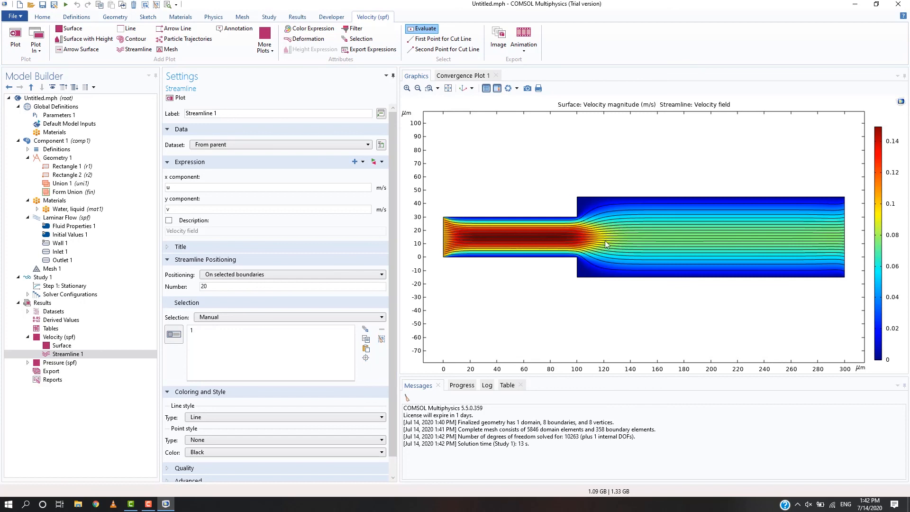
{"action": "mouse_move", "coordinate": [485, 298]}
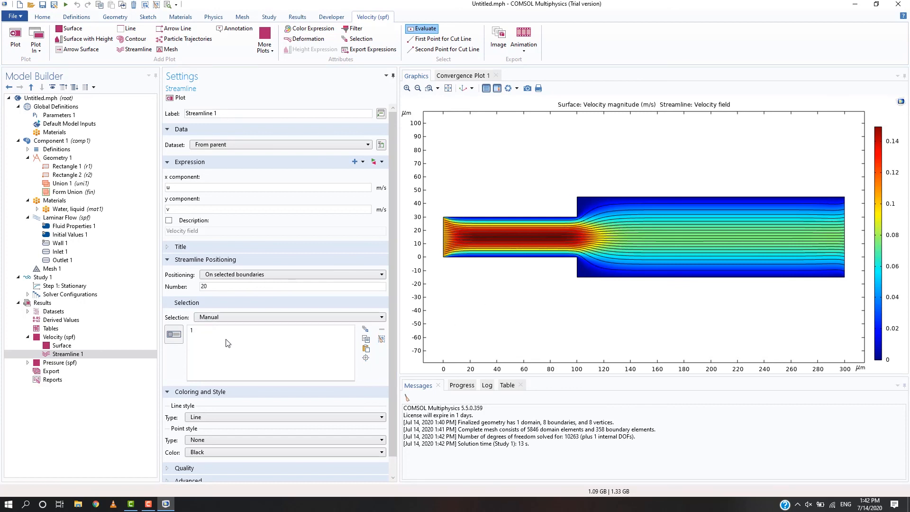
{"action": "left_click", "coordinate": [60, 319]}
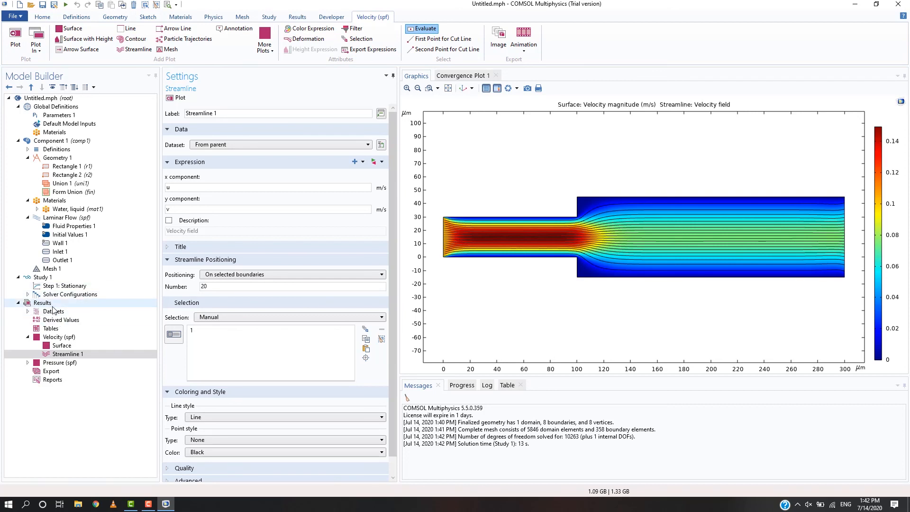
Expand Pressure (spf) and show its contour plot settings and plot group.
{"action": "left_click", "coordinate": [59, 362]}
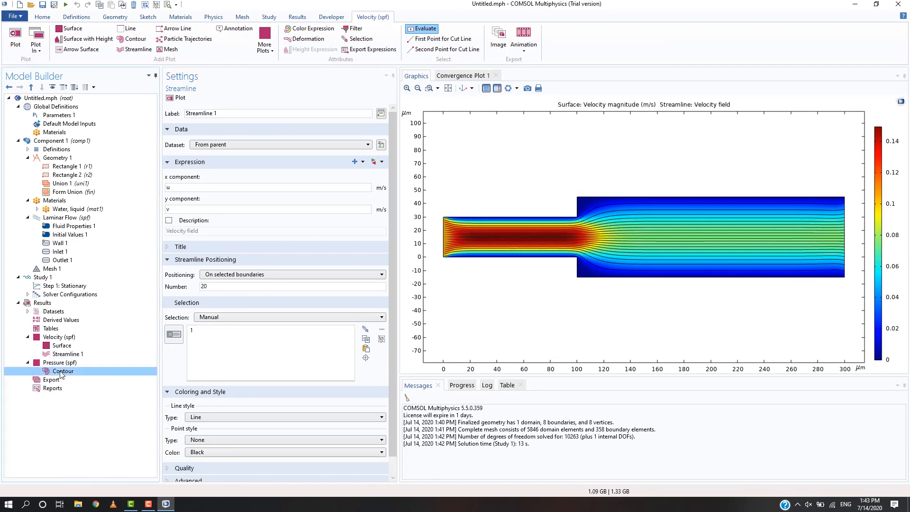
{"action": "left_click", "coordinate": [62, 371]}
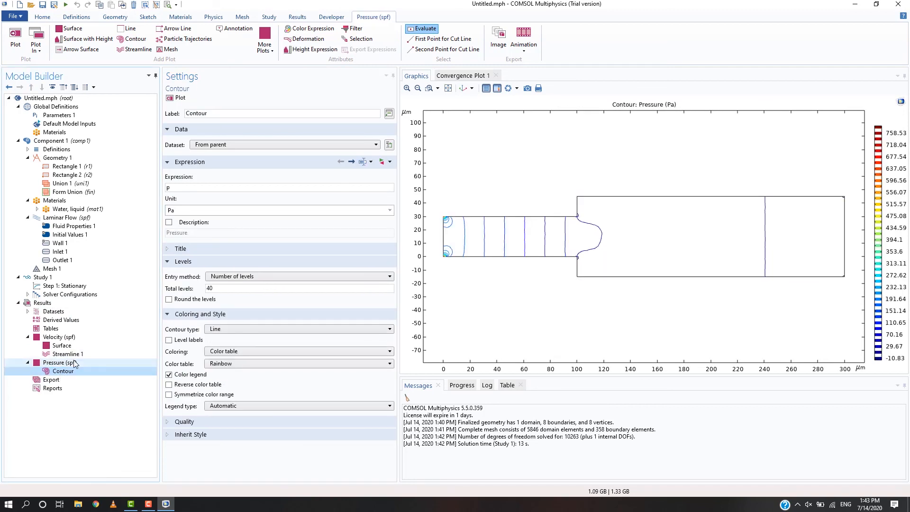
{"action": "left_click", "coordinate": [59, 361]}
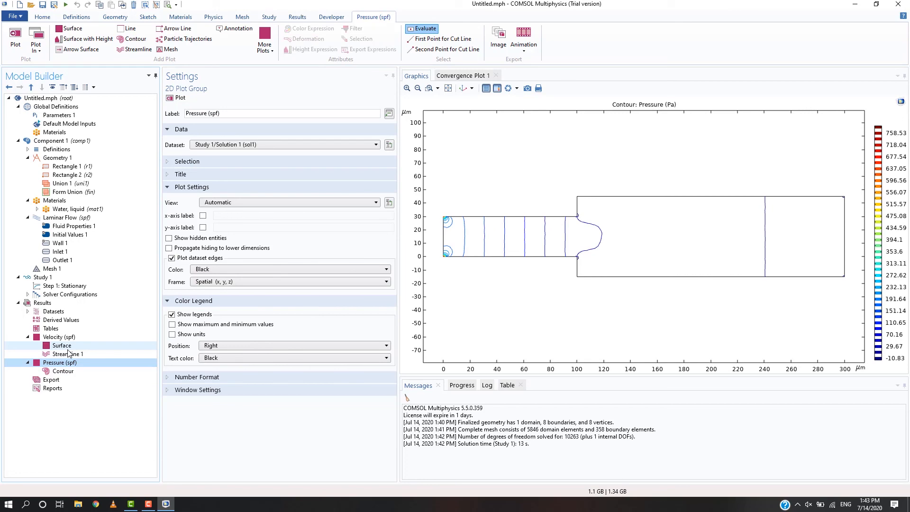